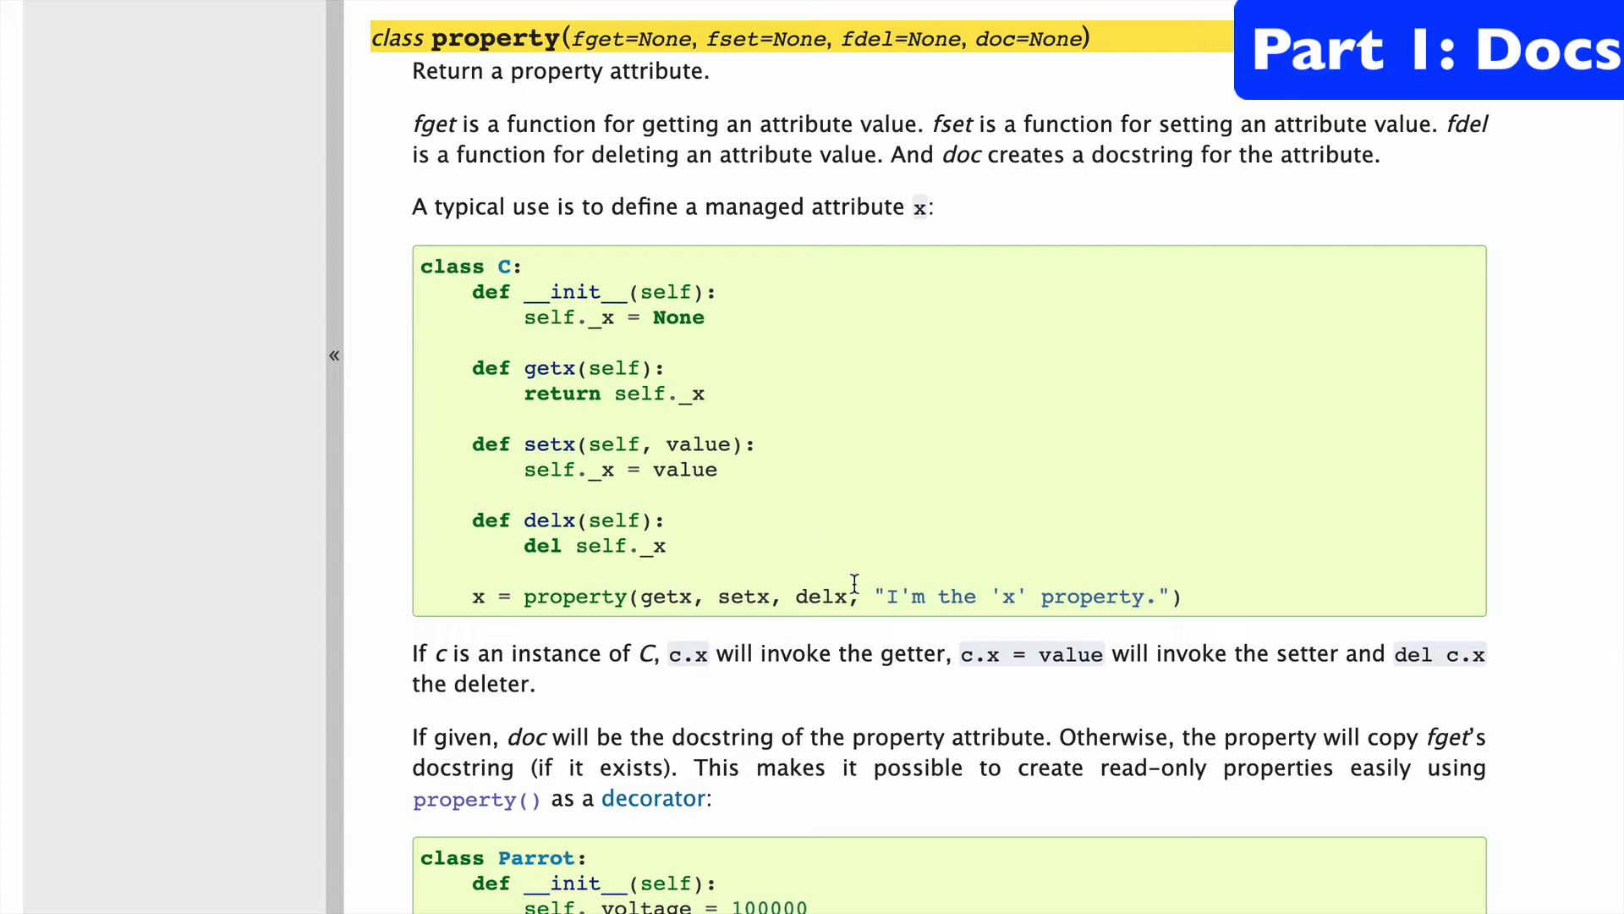
mouse_move(375, 351)
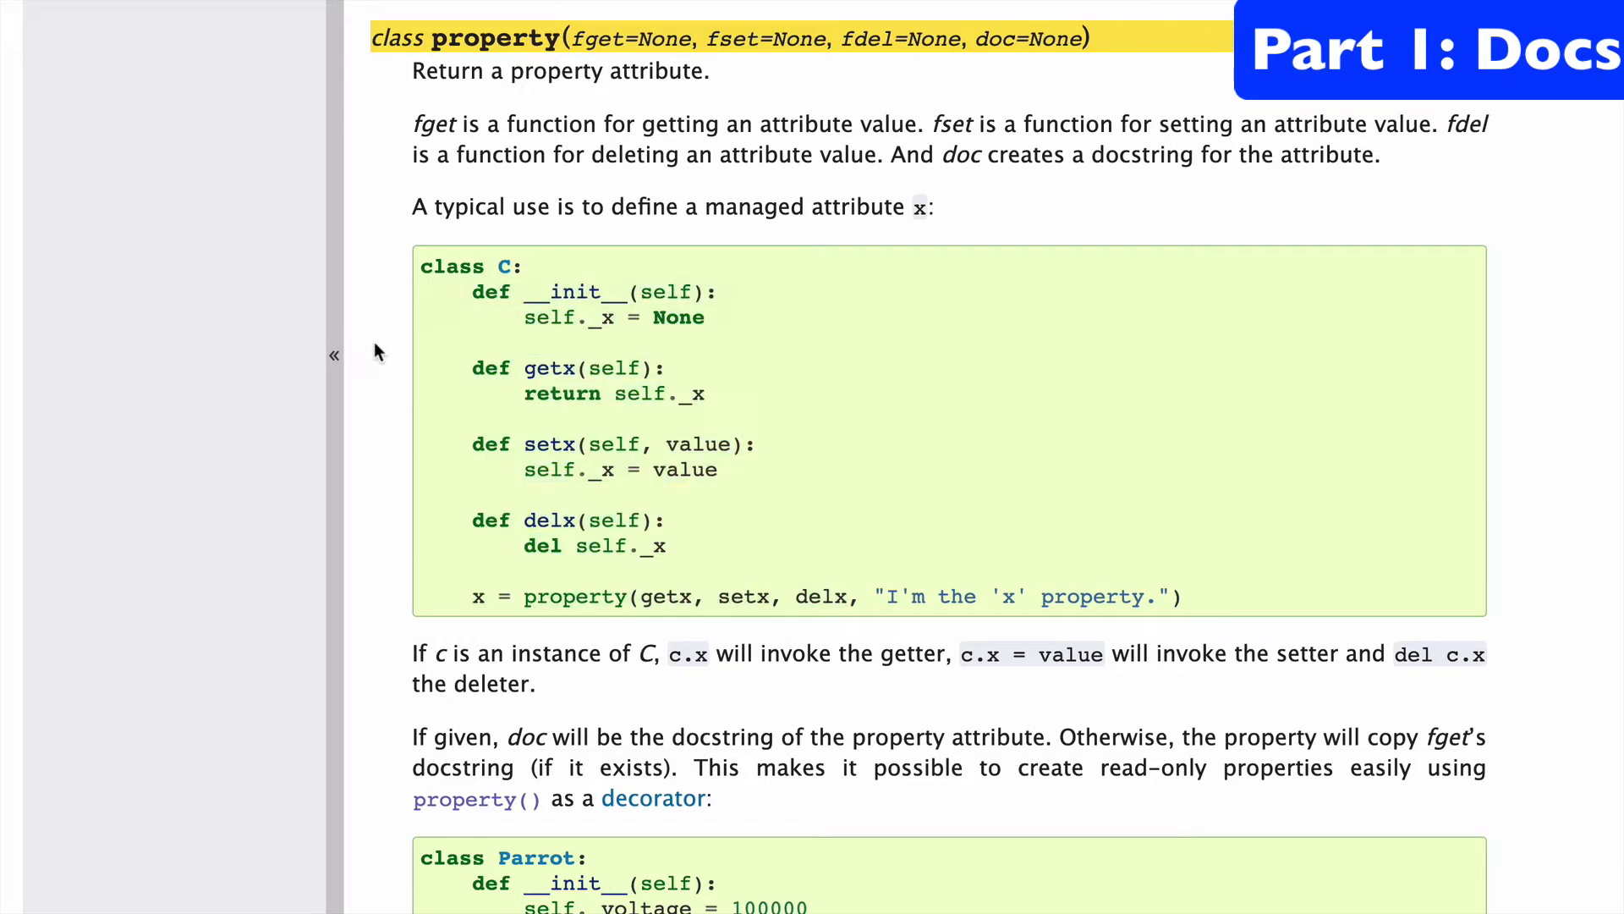
Step: Look over property1.py and property2.py, then run property.py in the terminal, printing Joey
scroll("down", 3)
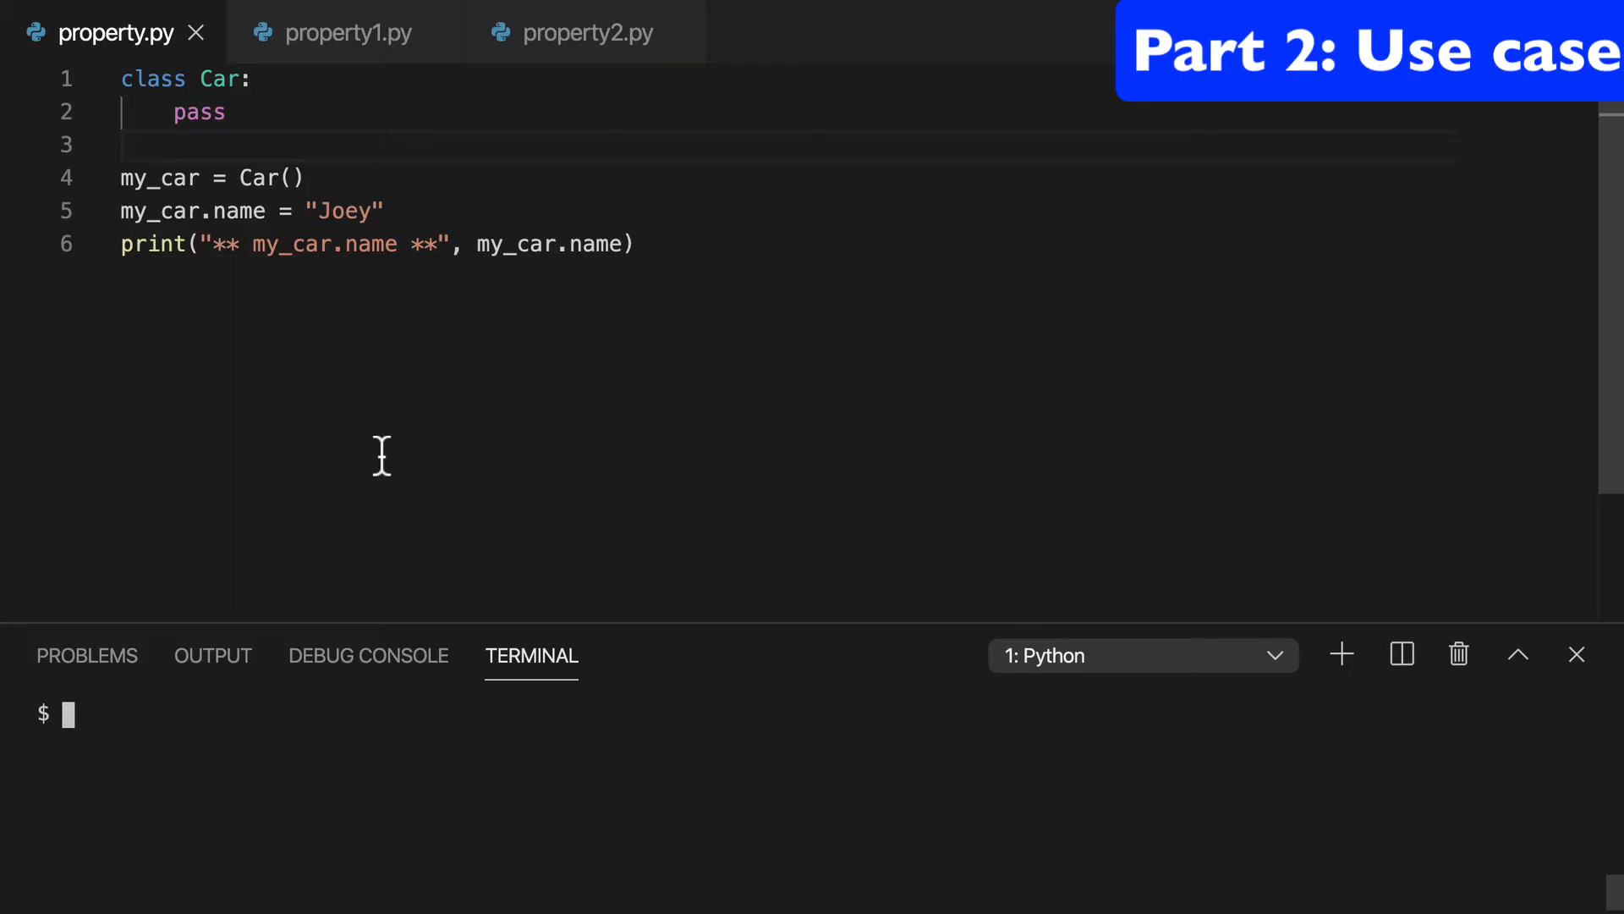
left_click(347, 32)
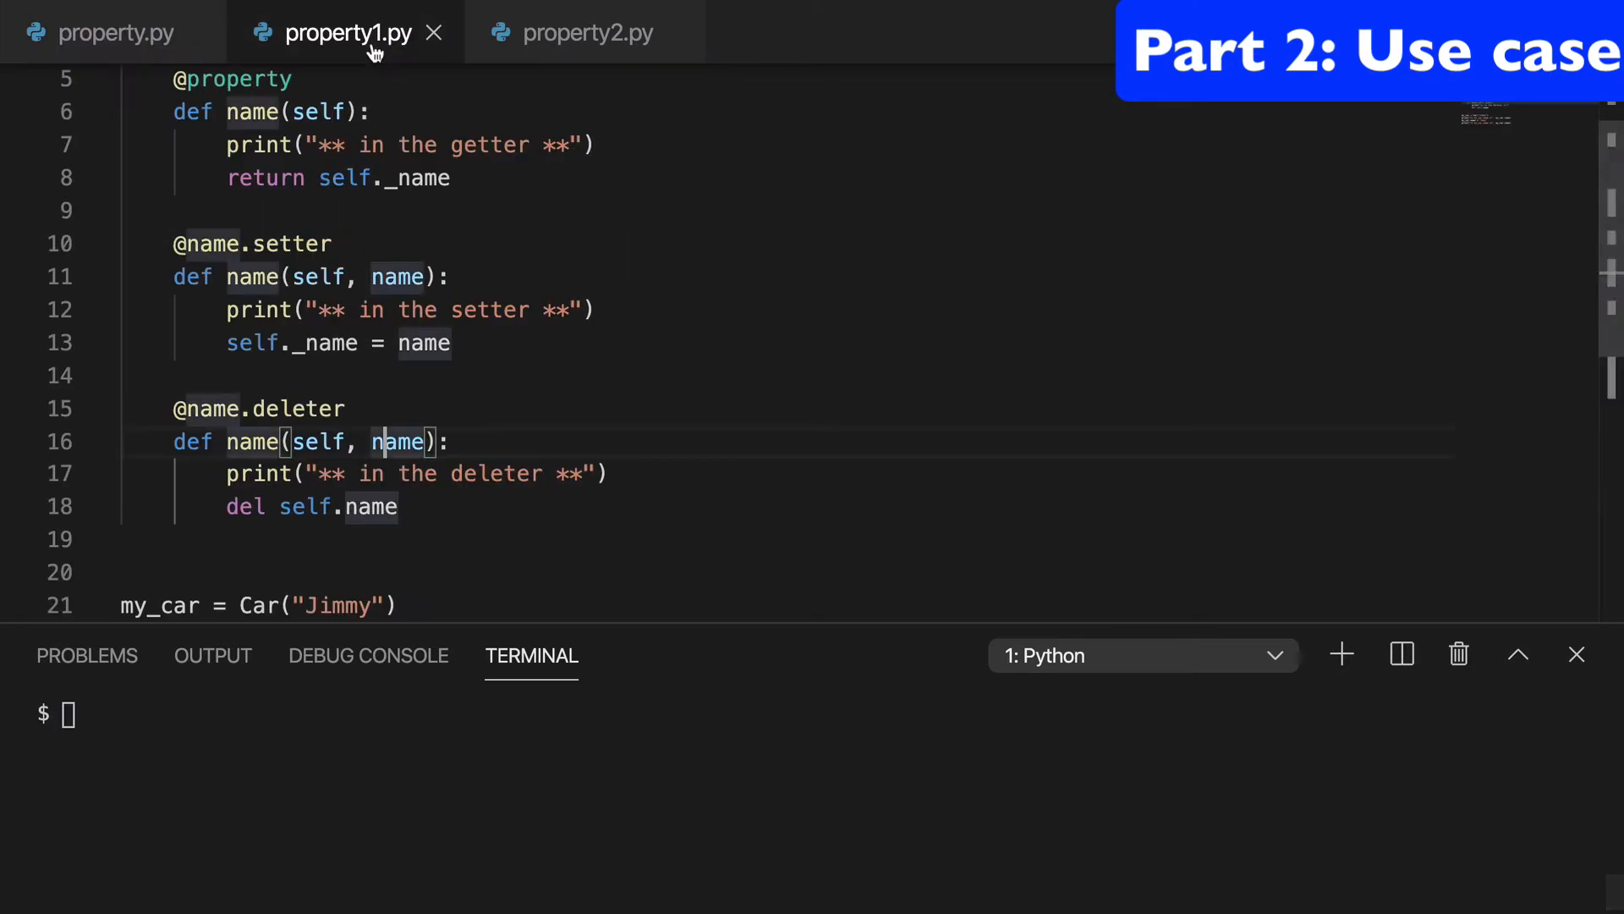
left_click(586, 32)
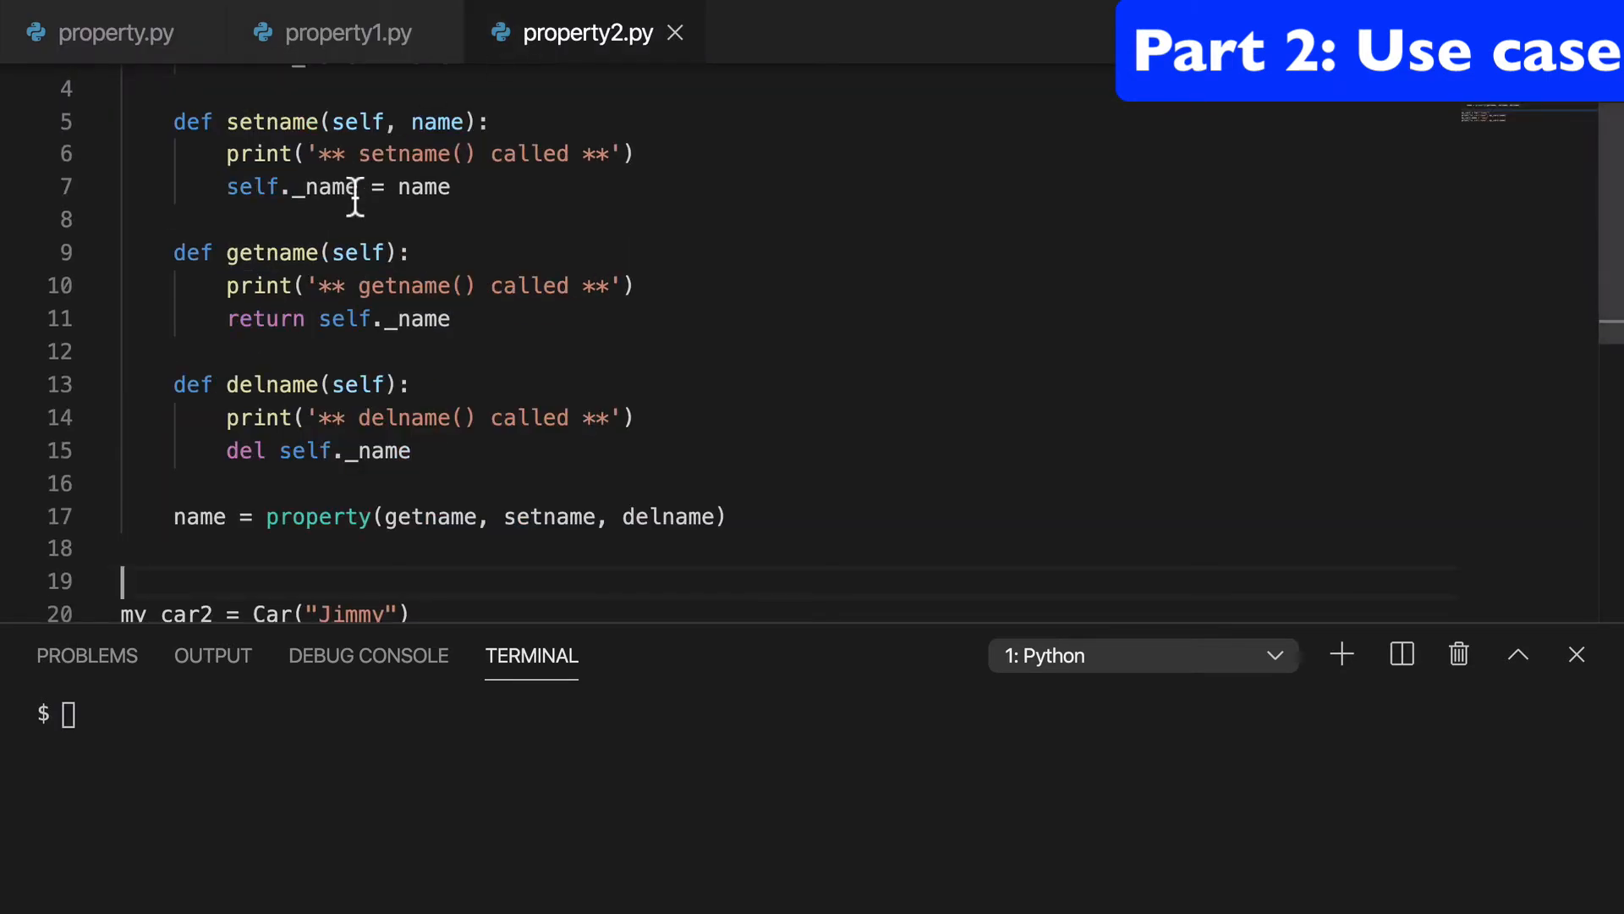
left_click(114, 32)
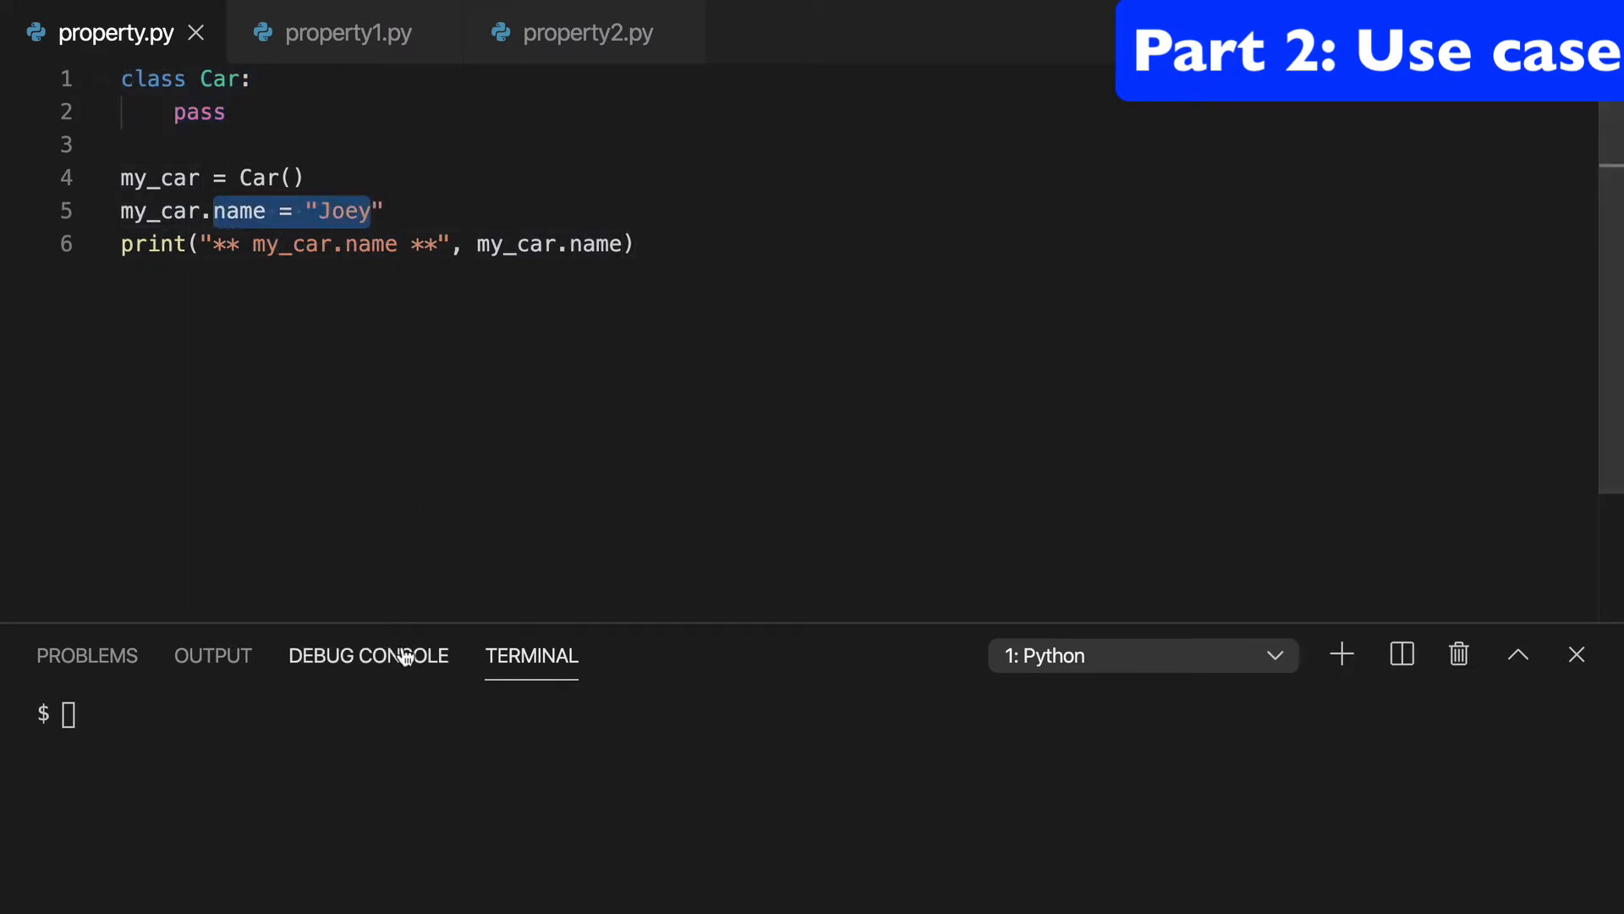
type("python3 property1.py")
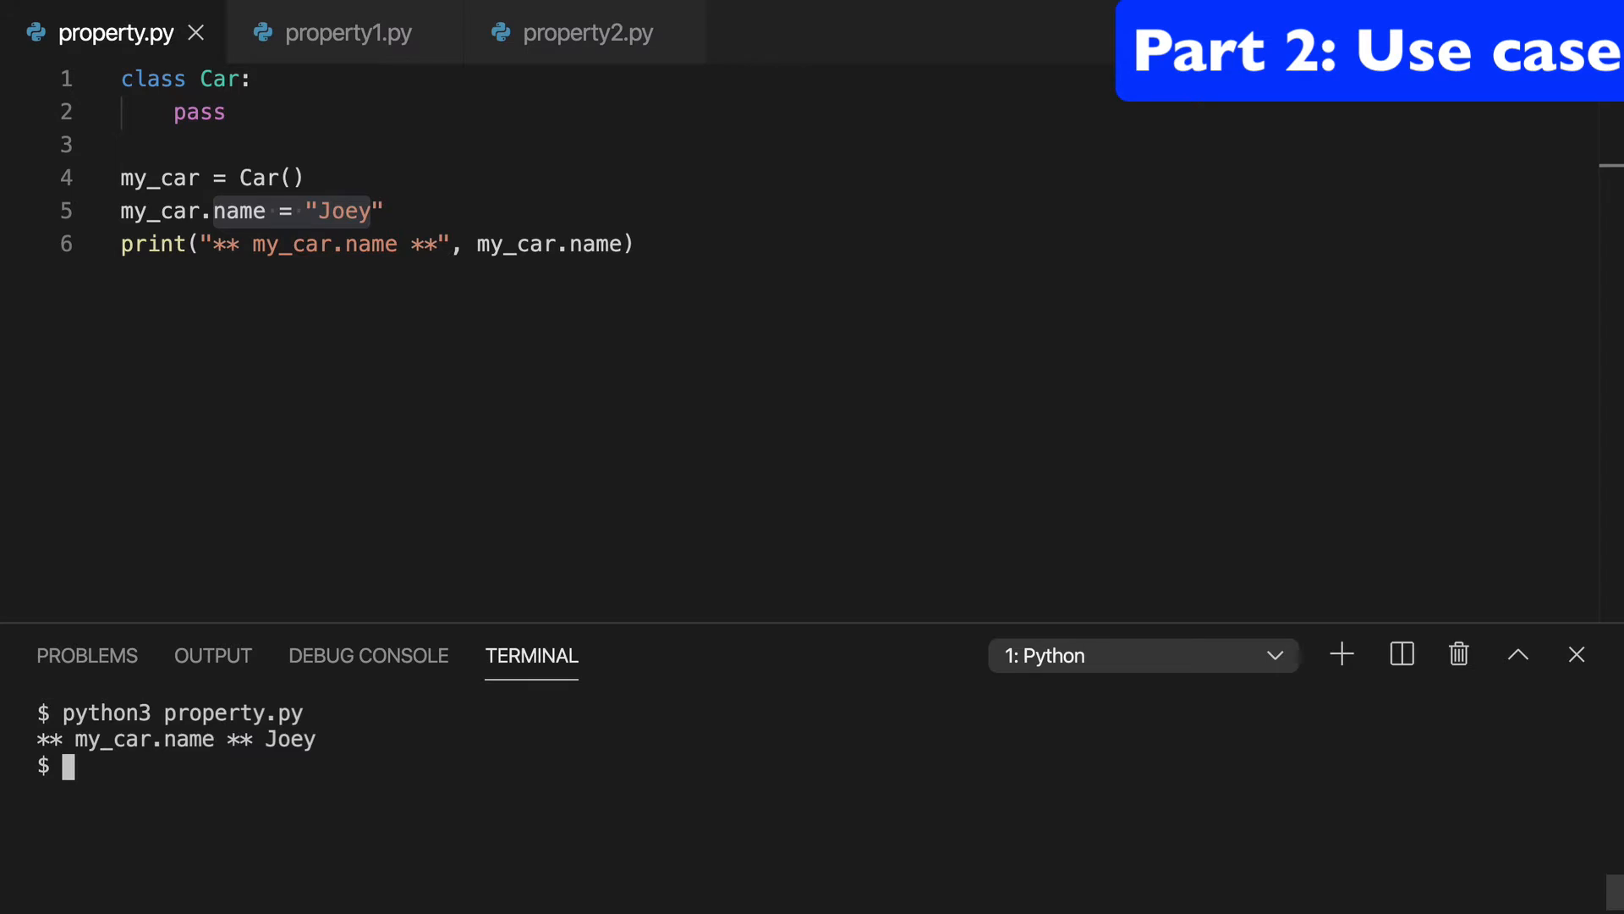
Step: Append if True else "dave" to the "Joey" name assignment on line 5
left_click_drag(211, 211, 386, 212)
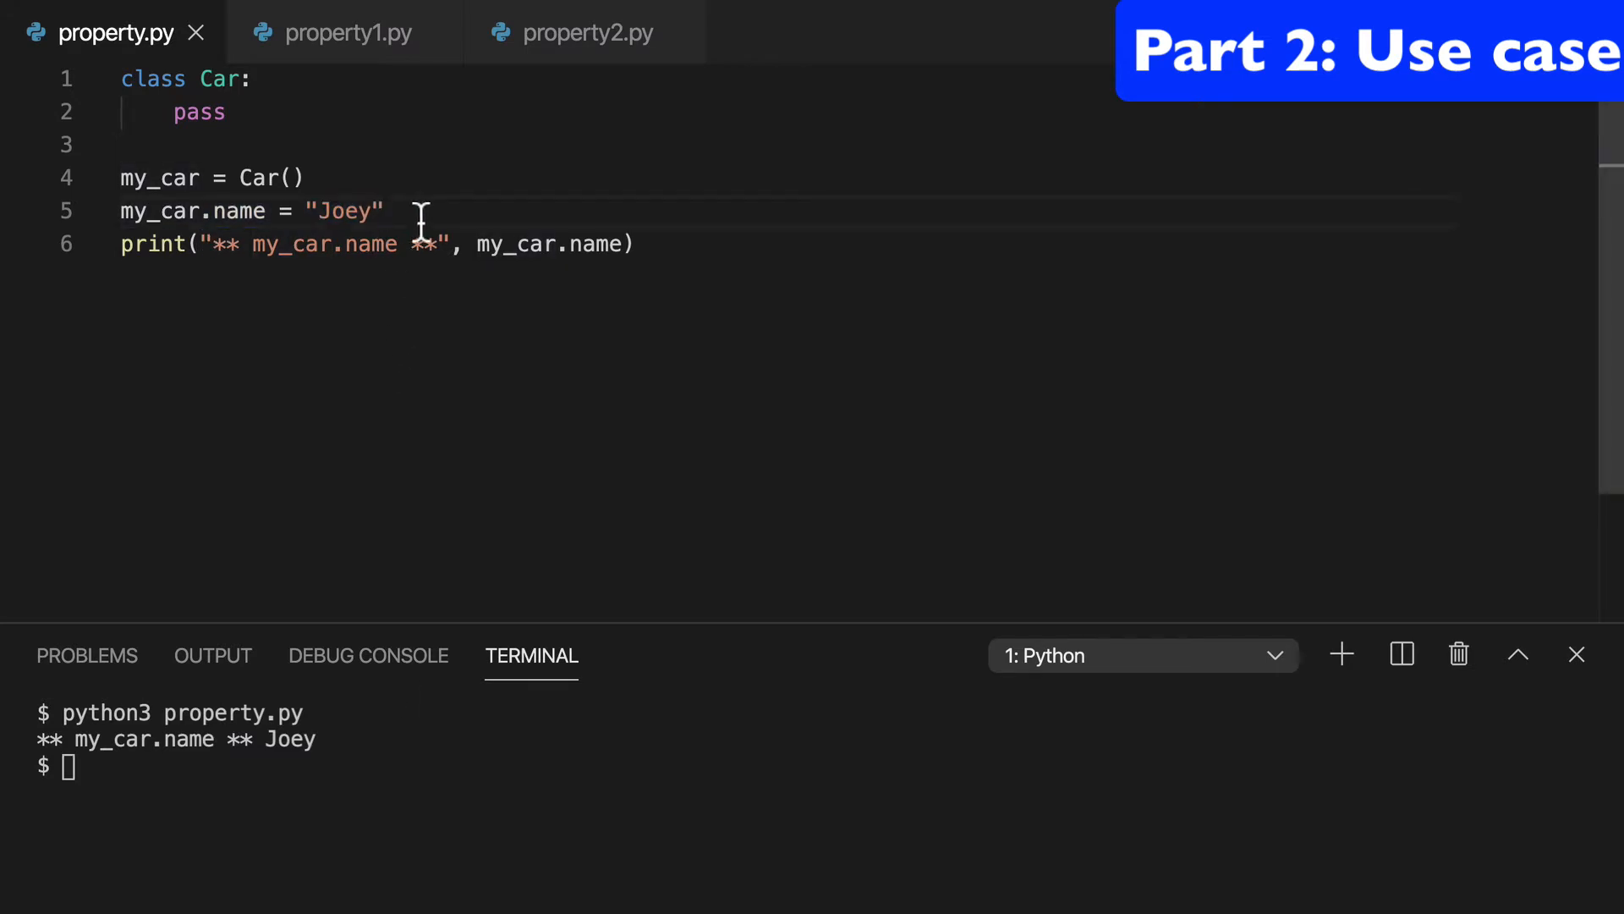
left_click(397, 212)
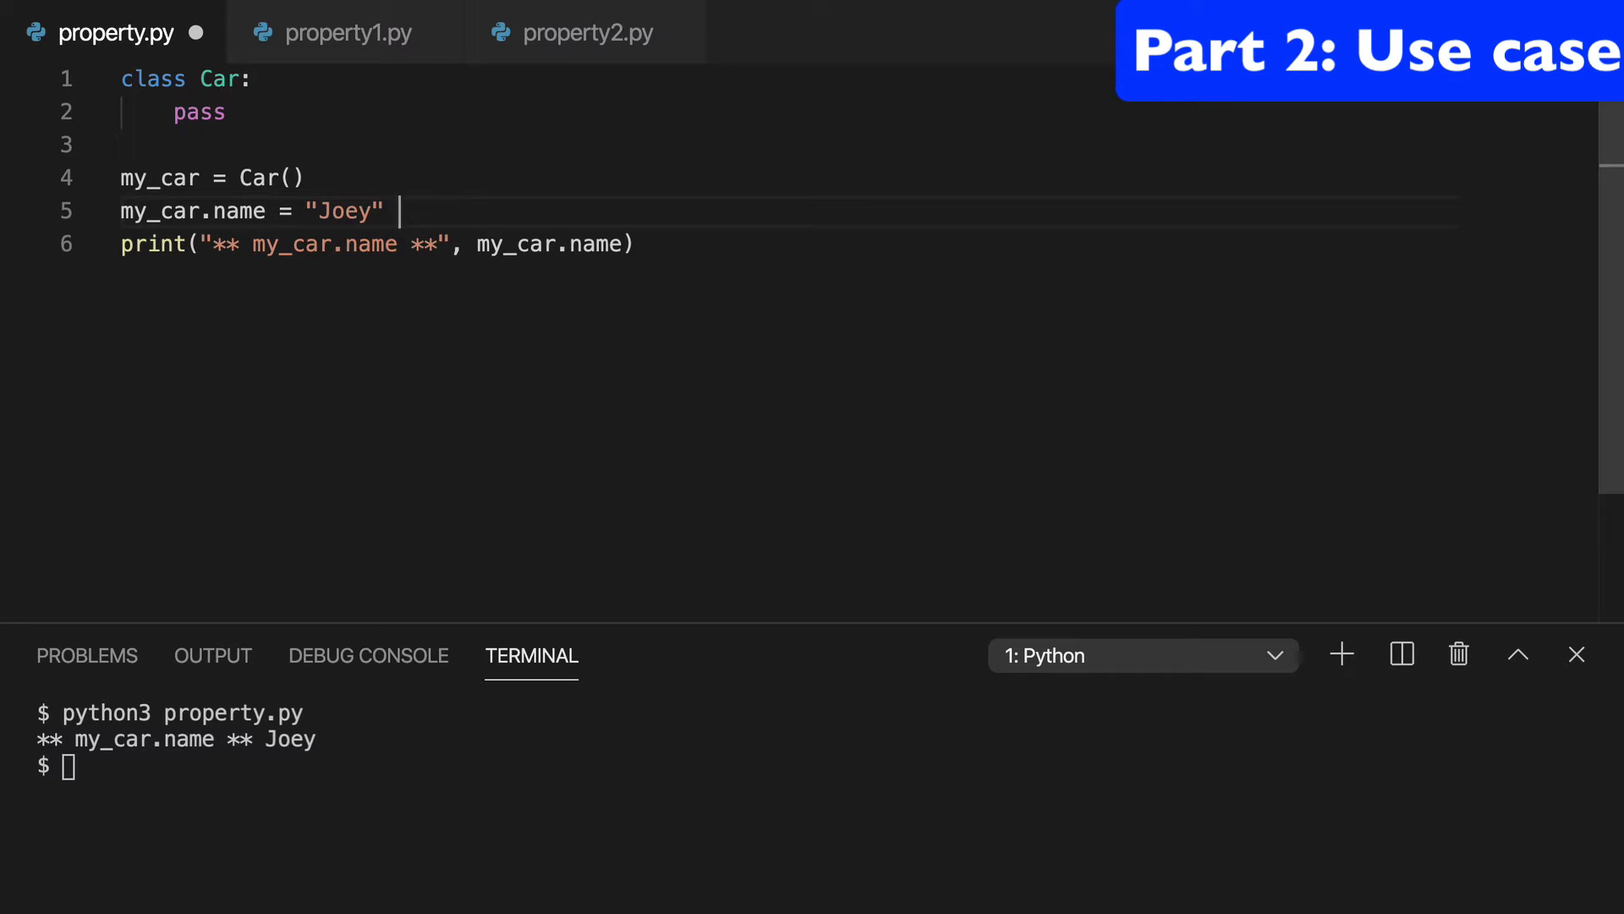
type("if True else")
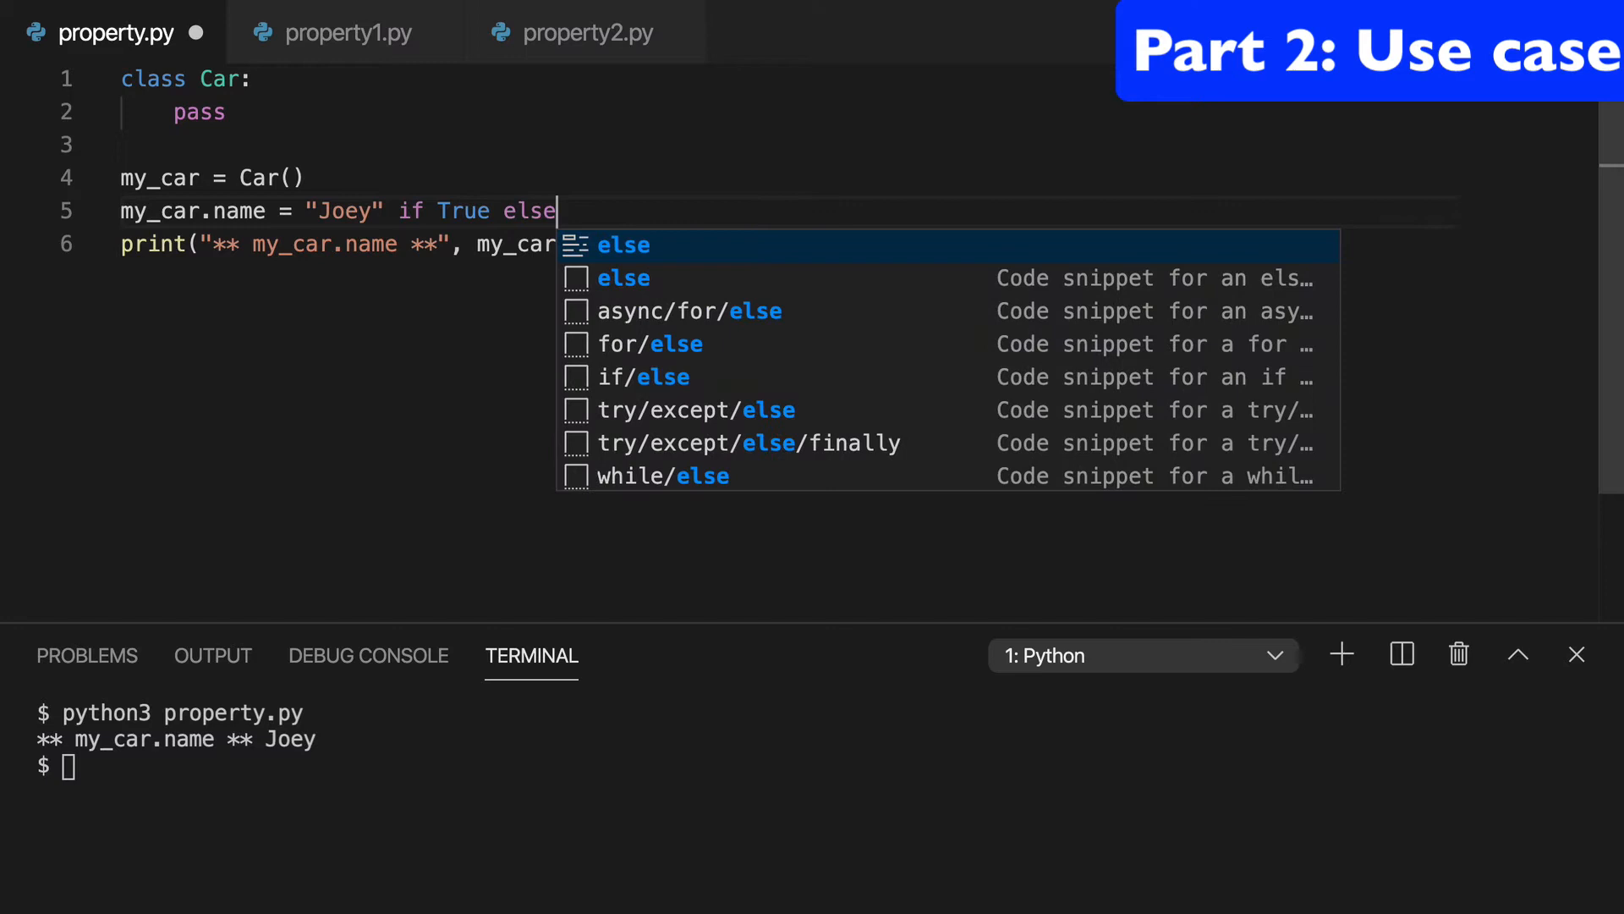
type("\"da")
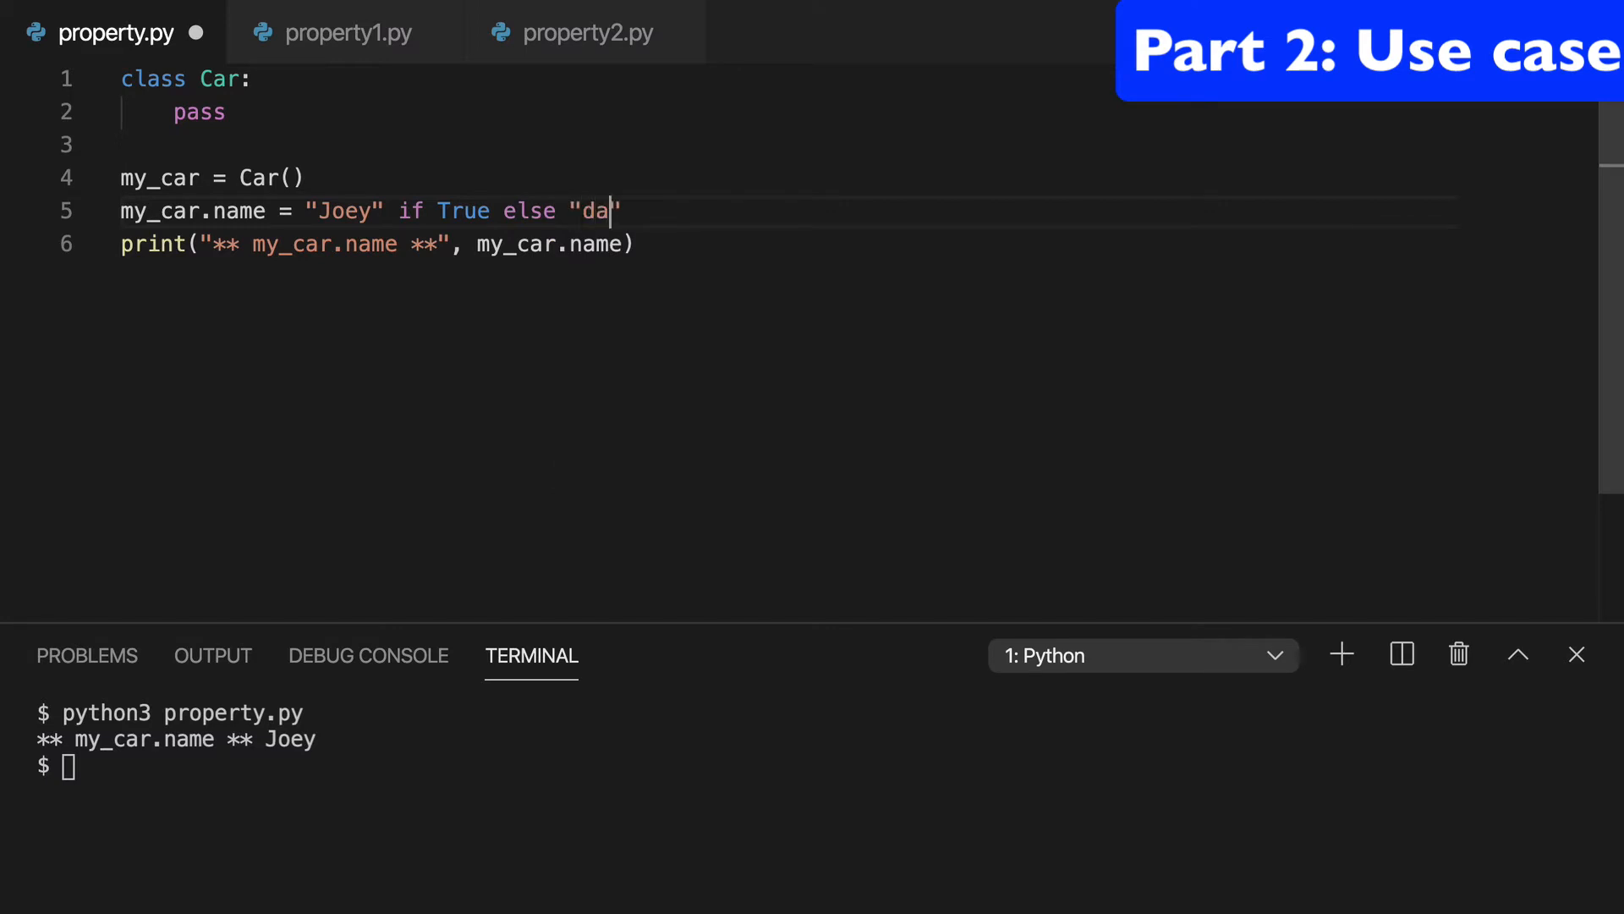
type("ve\"")
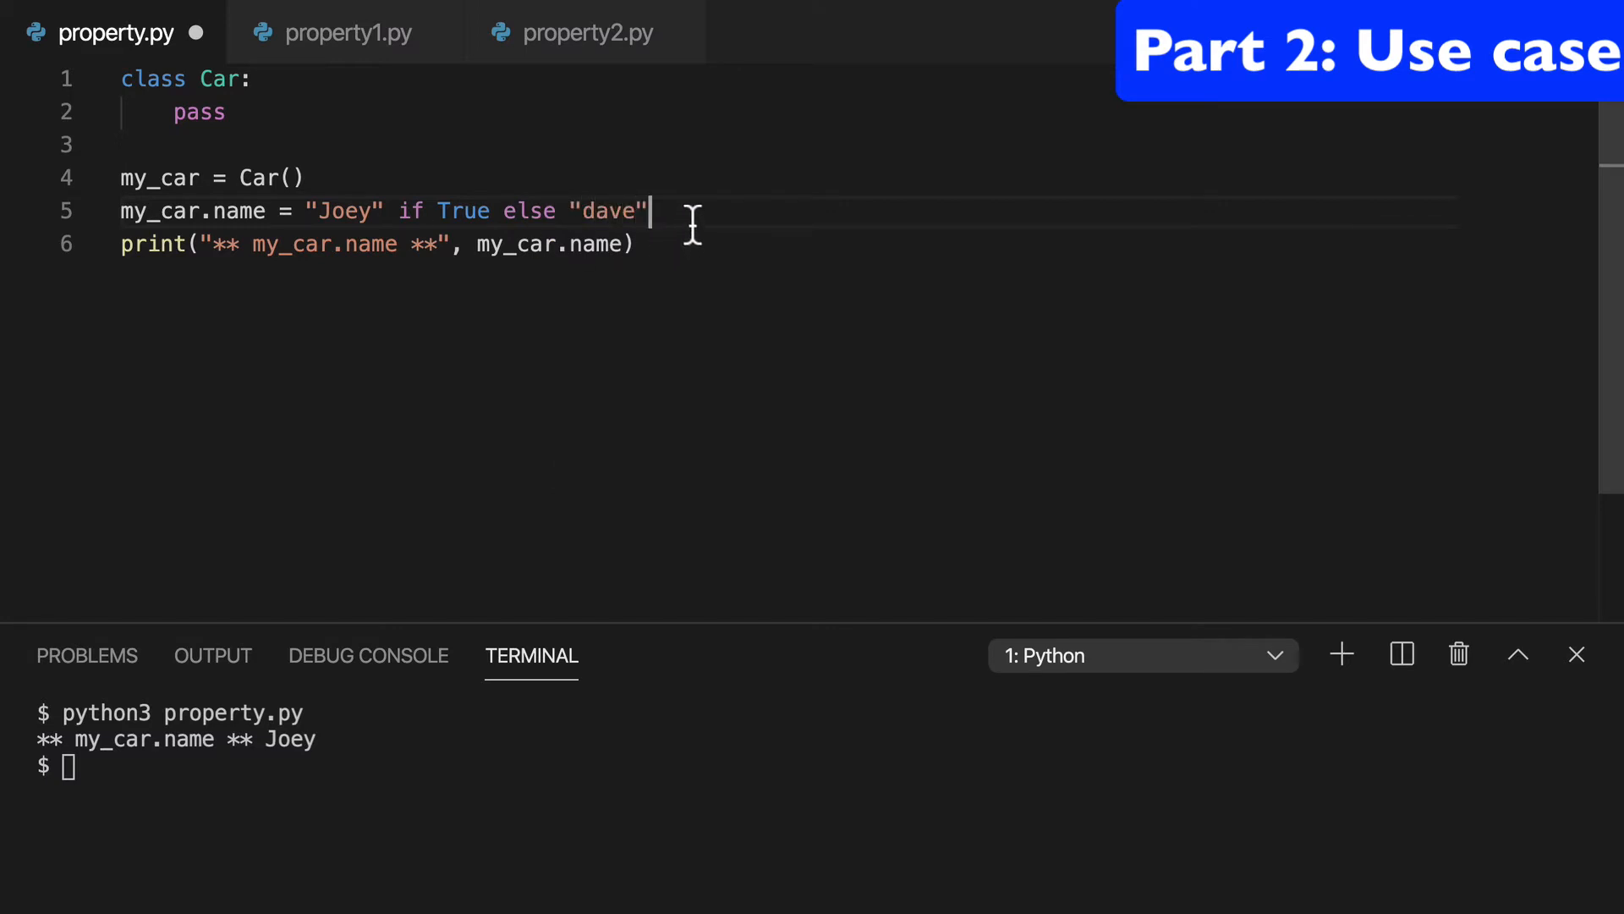
left_click(347, 32)
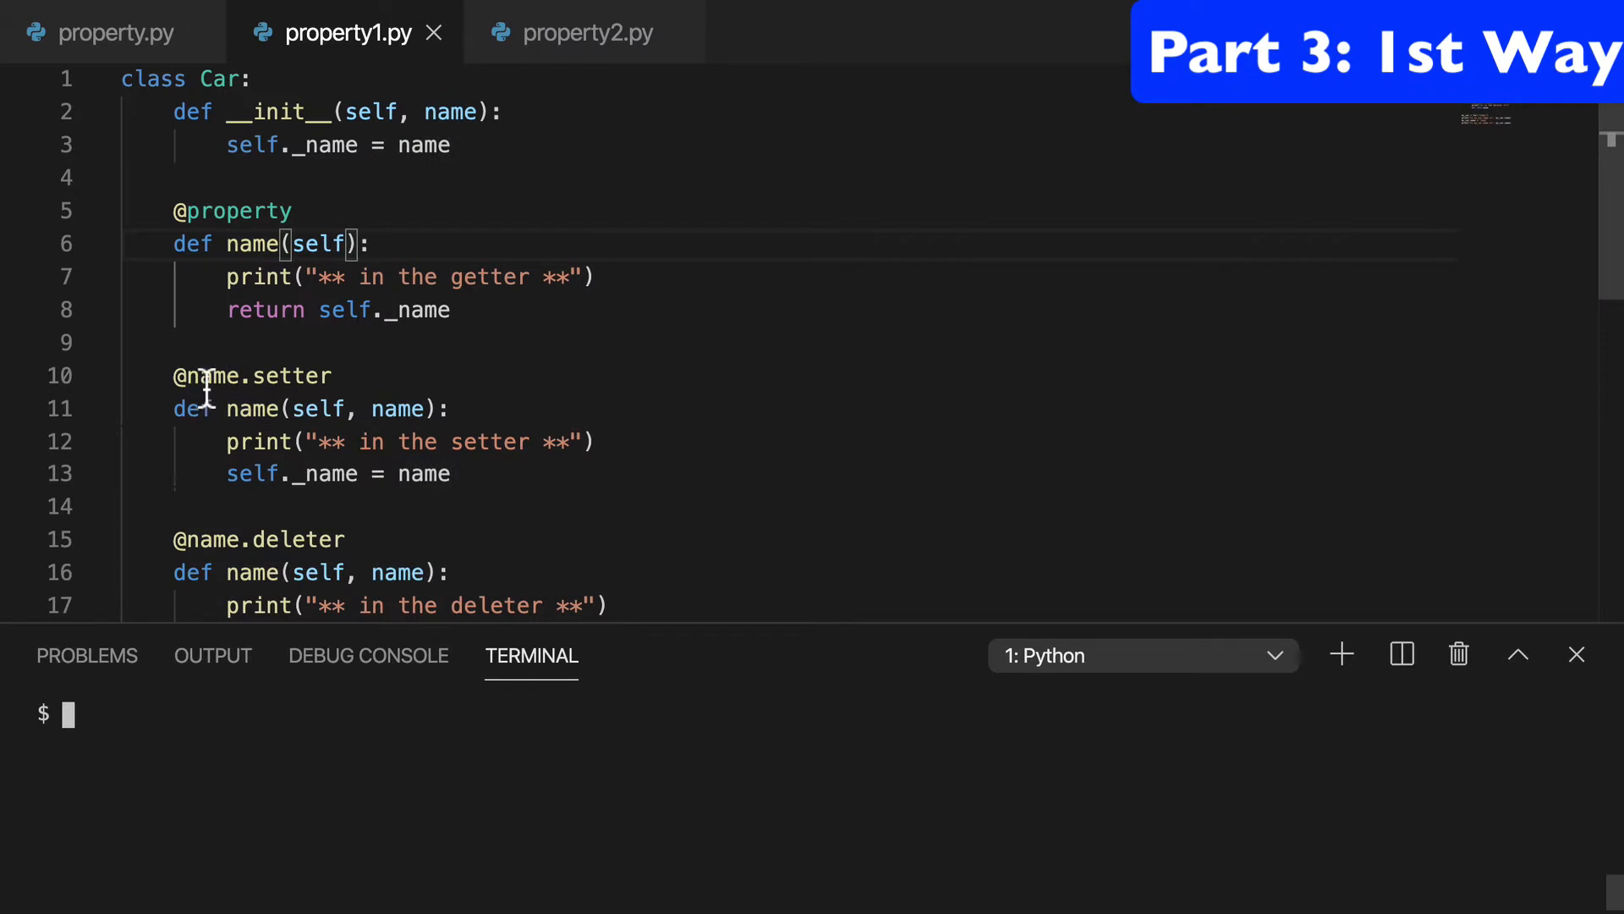
left_click(586, 32)
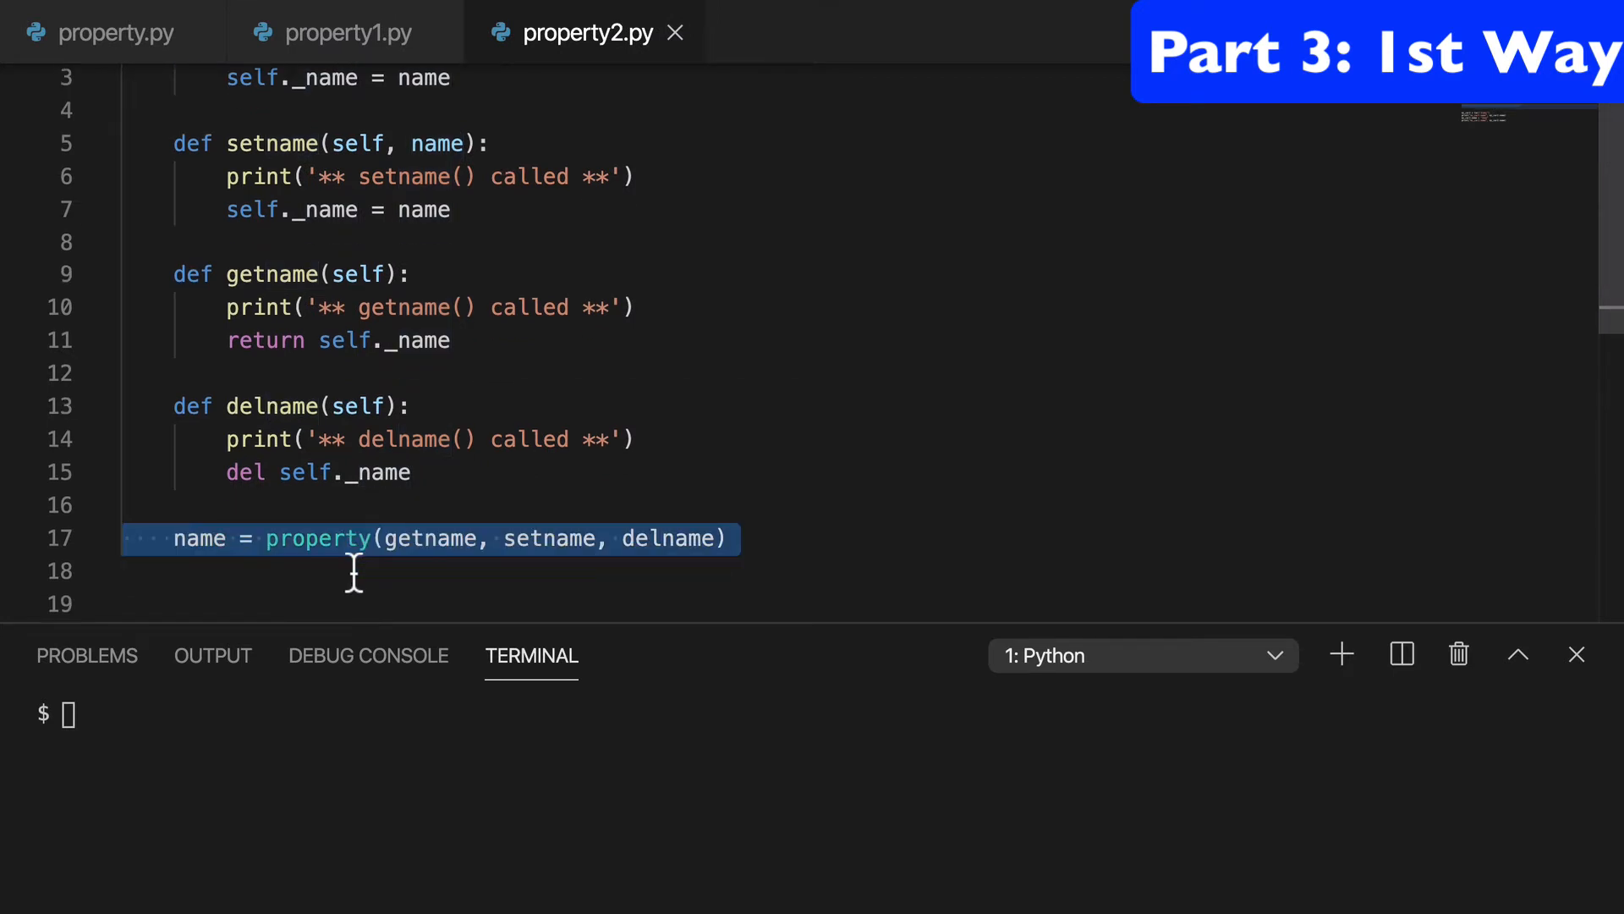
left_click(347, 32)
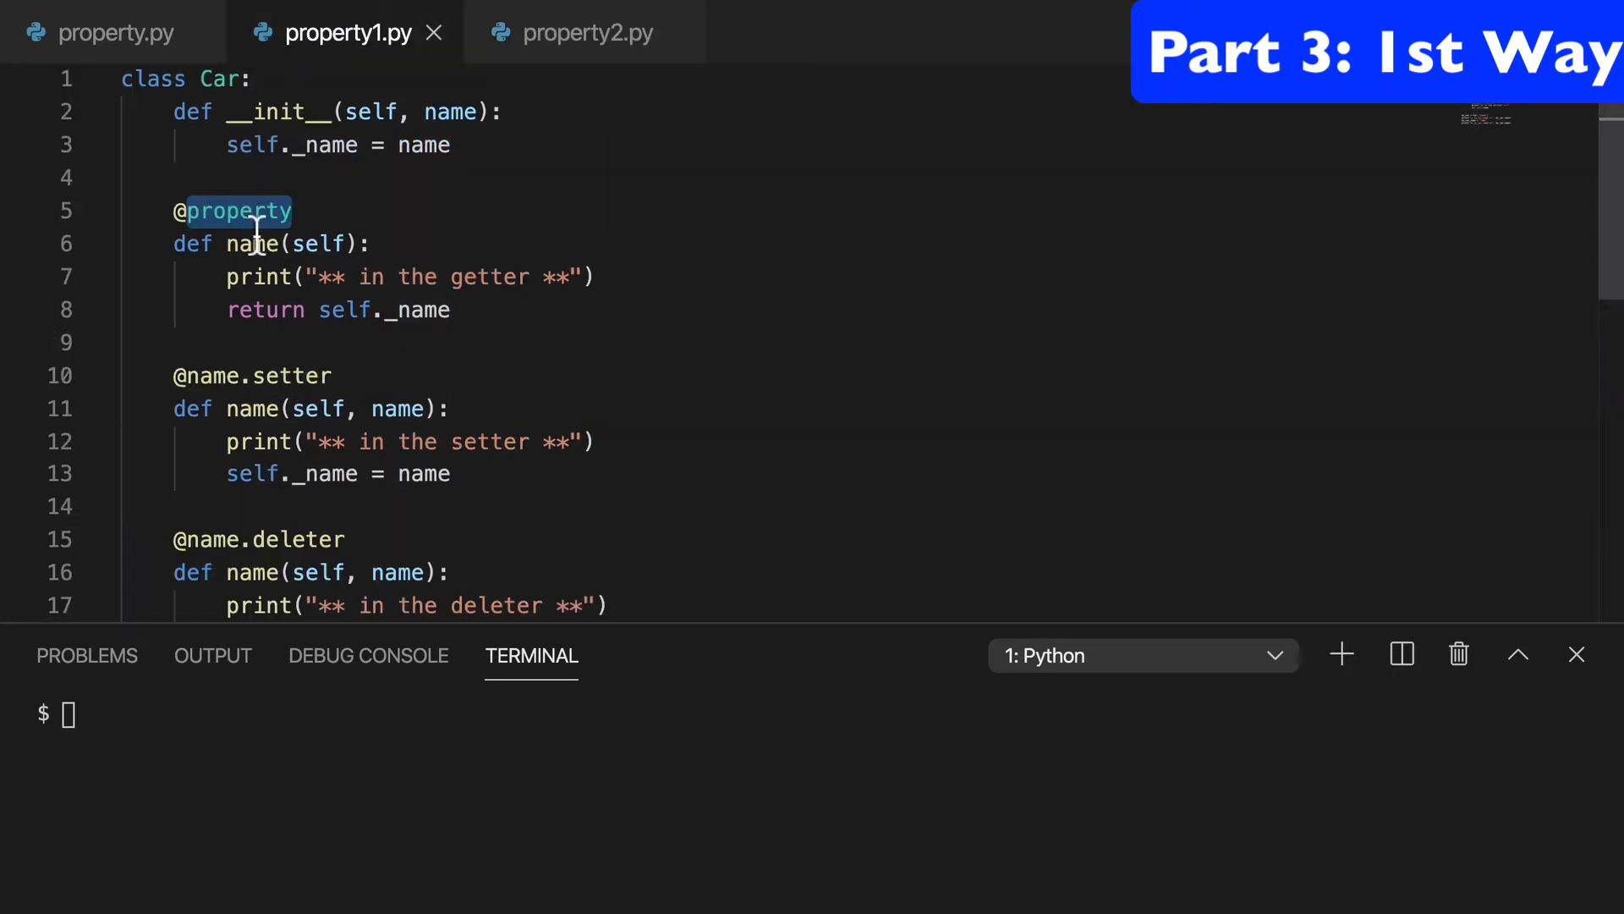
left_click(295, 212)
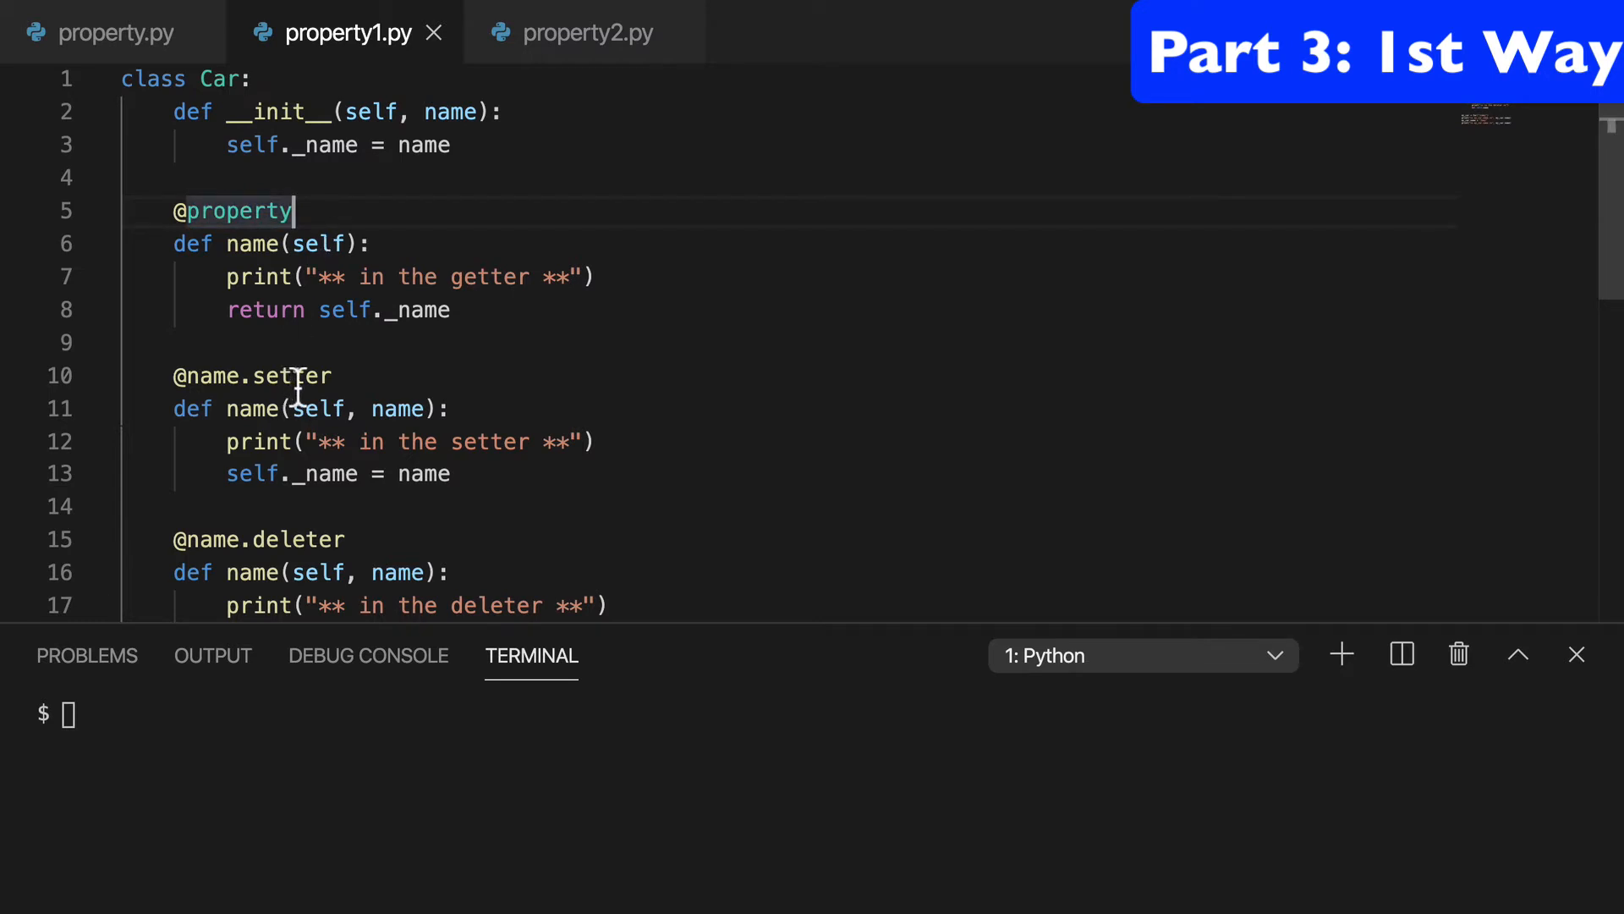
mouse_move(469, 194)
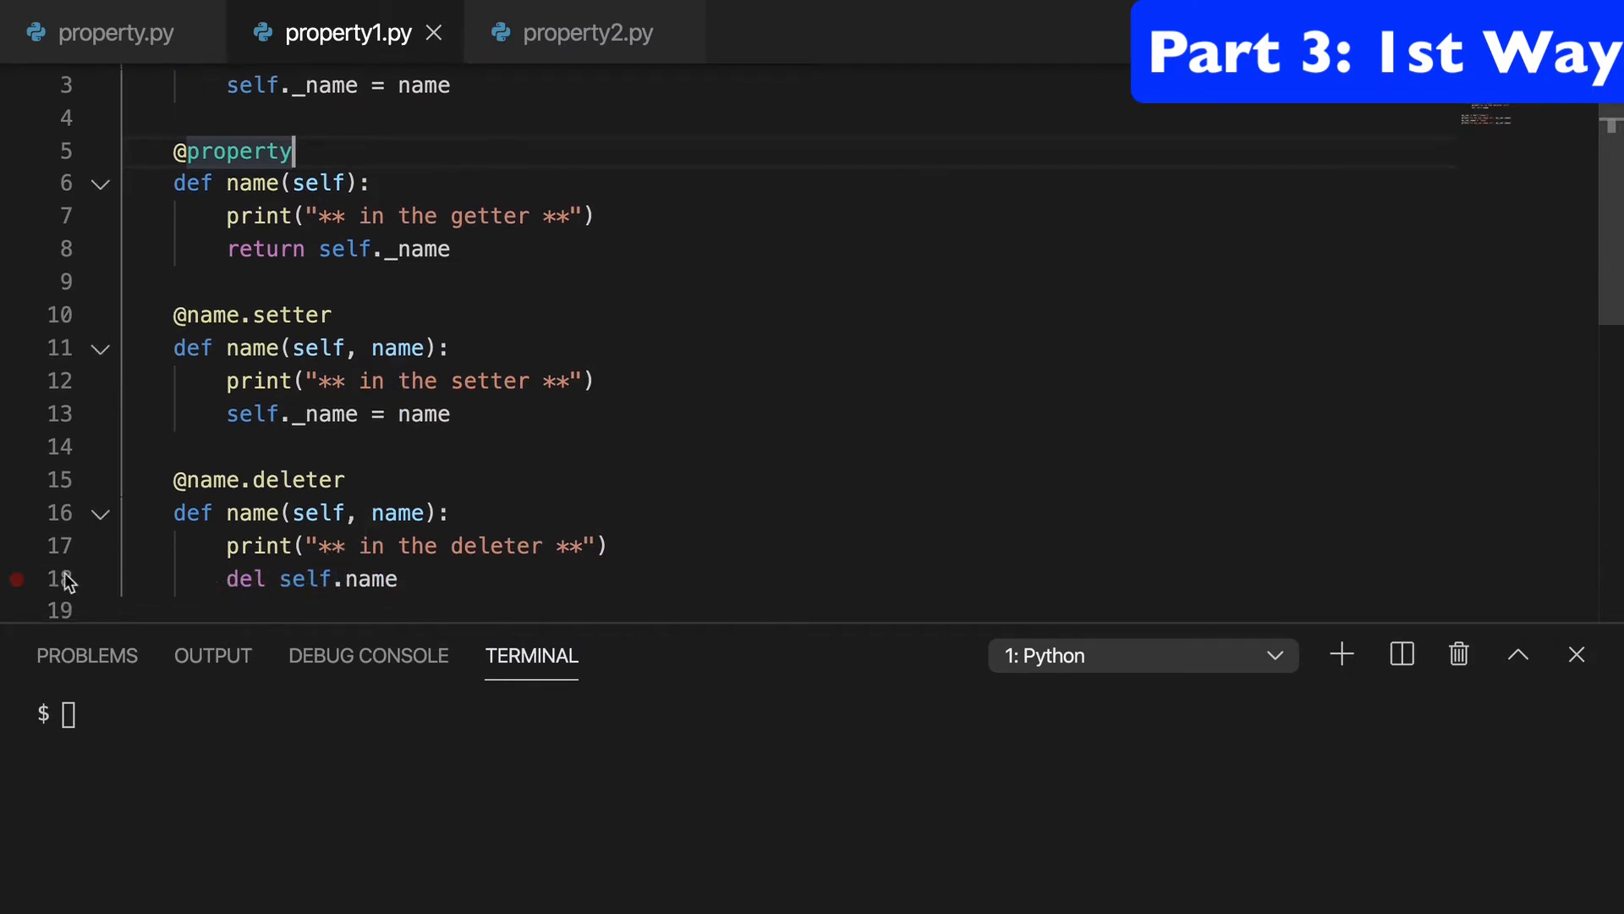
left_click(585, 33)
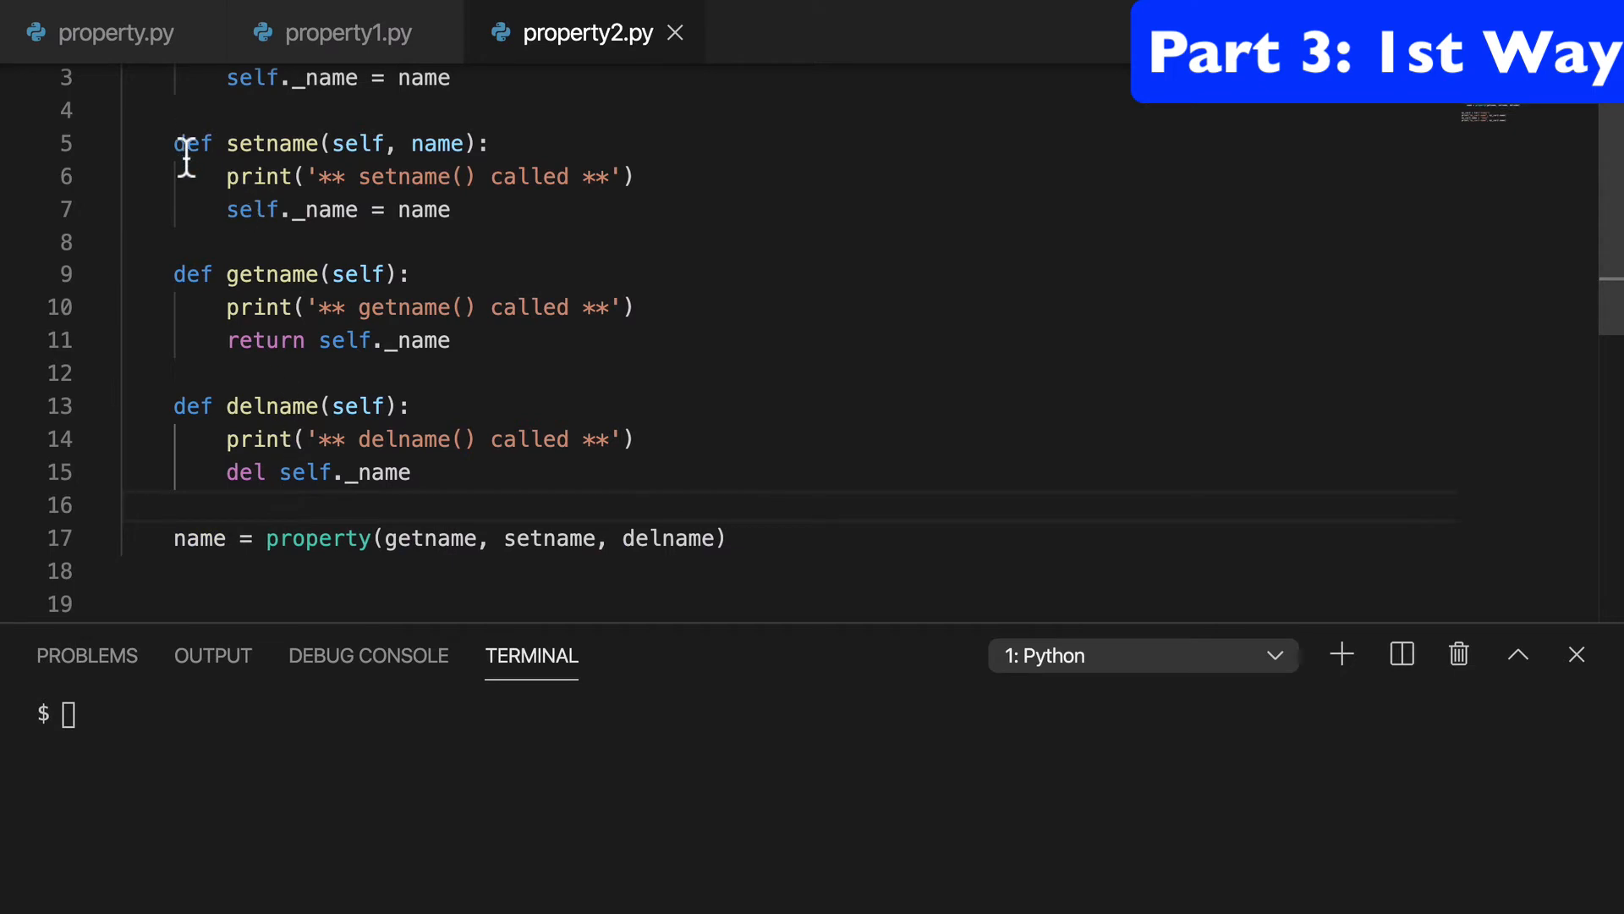
left_click_drag(175, 143, 410, 405)
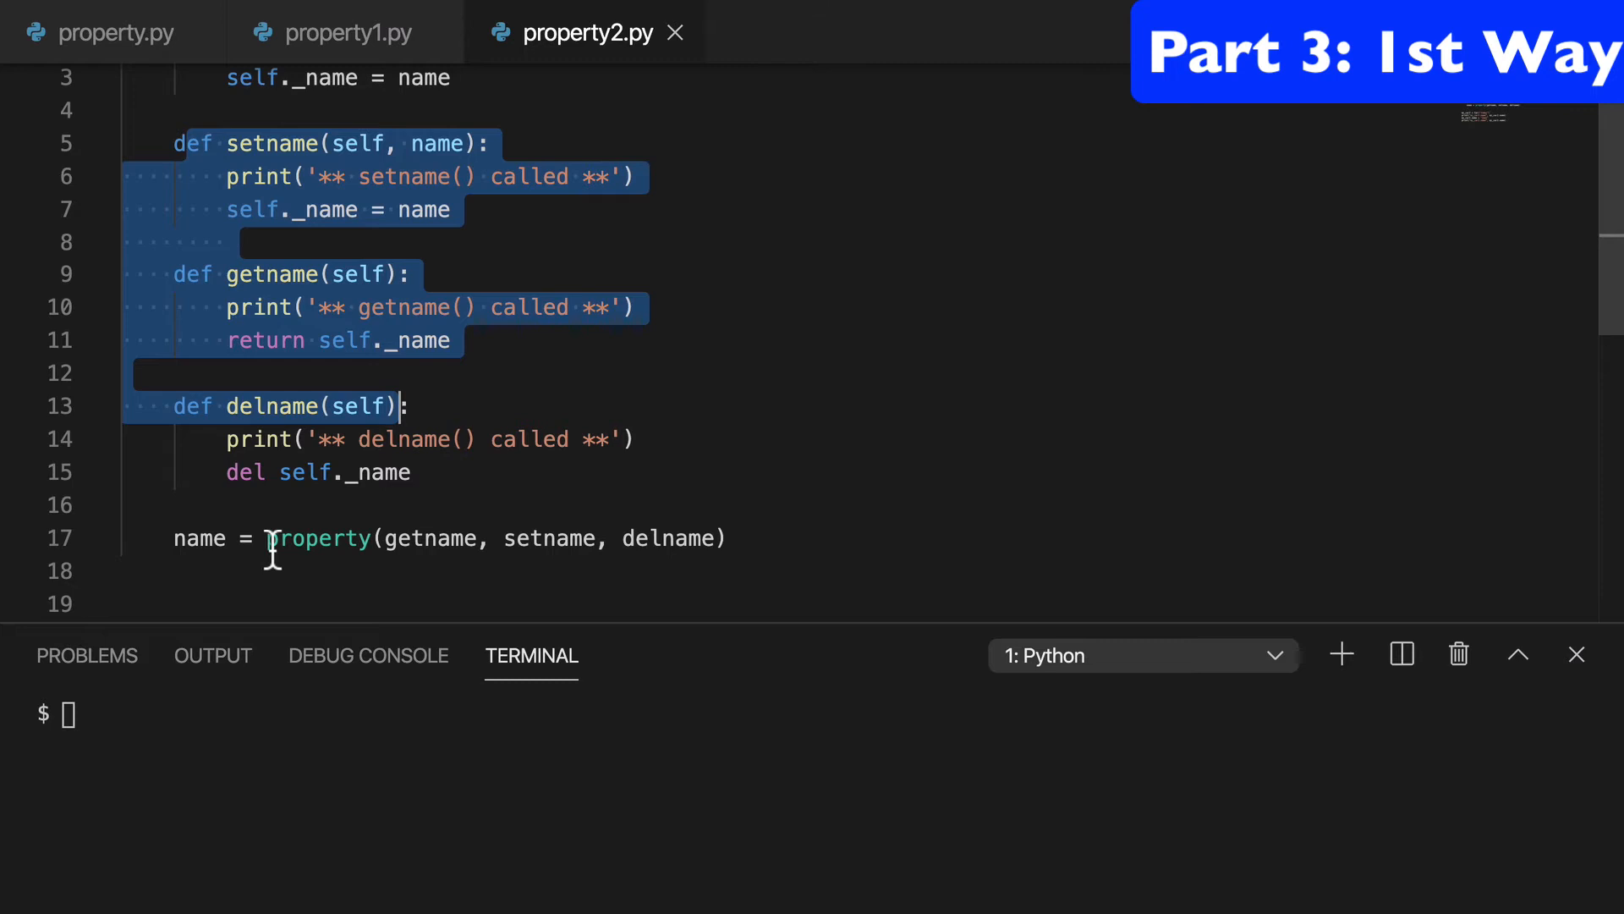
double_click(318, 539)
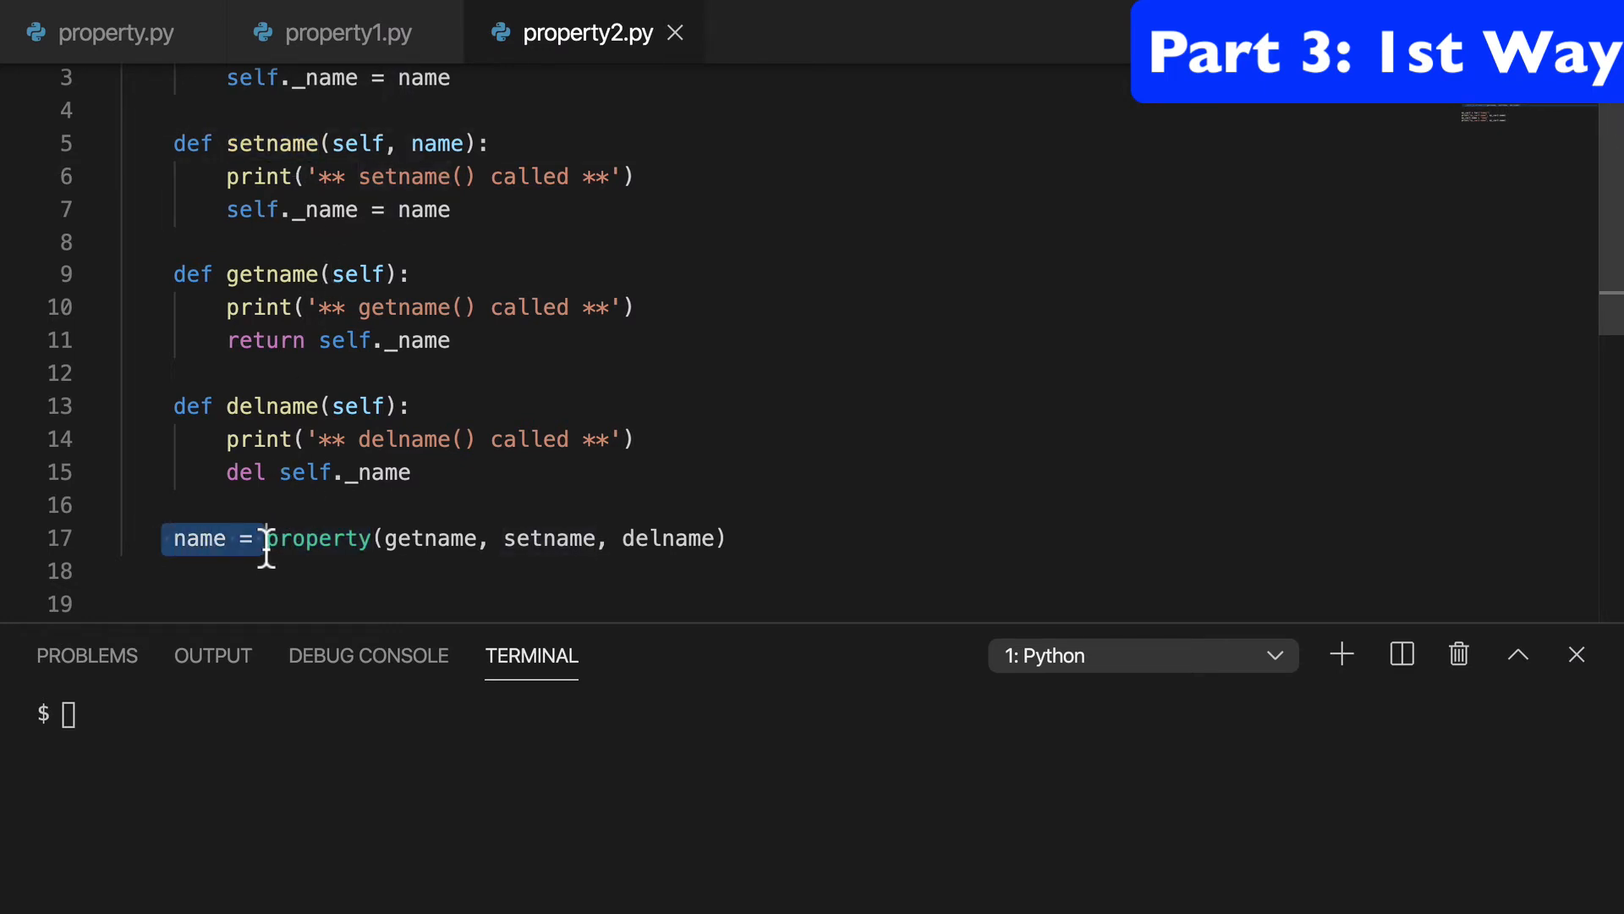
left_click(347, 32)
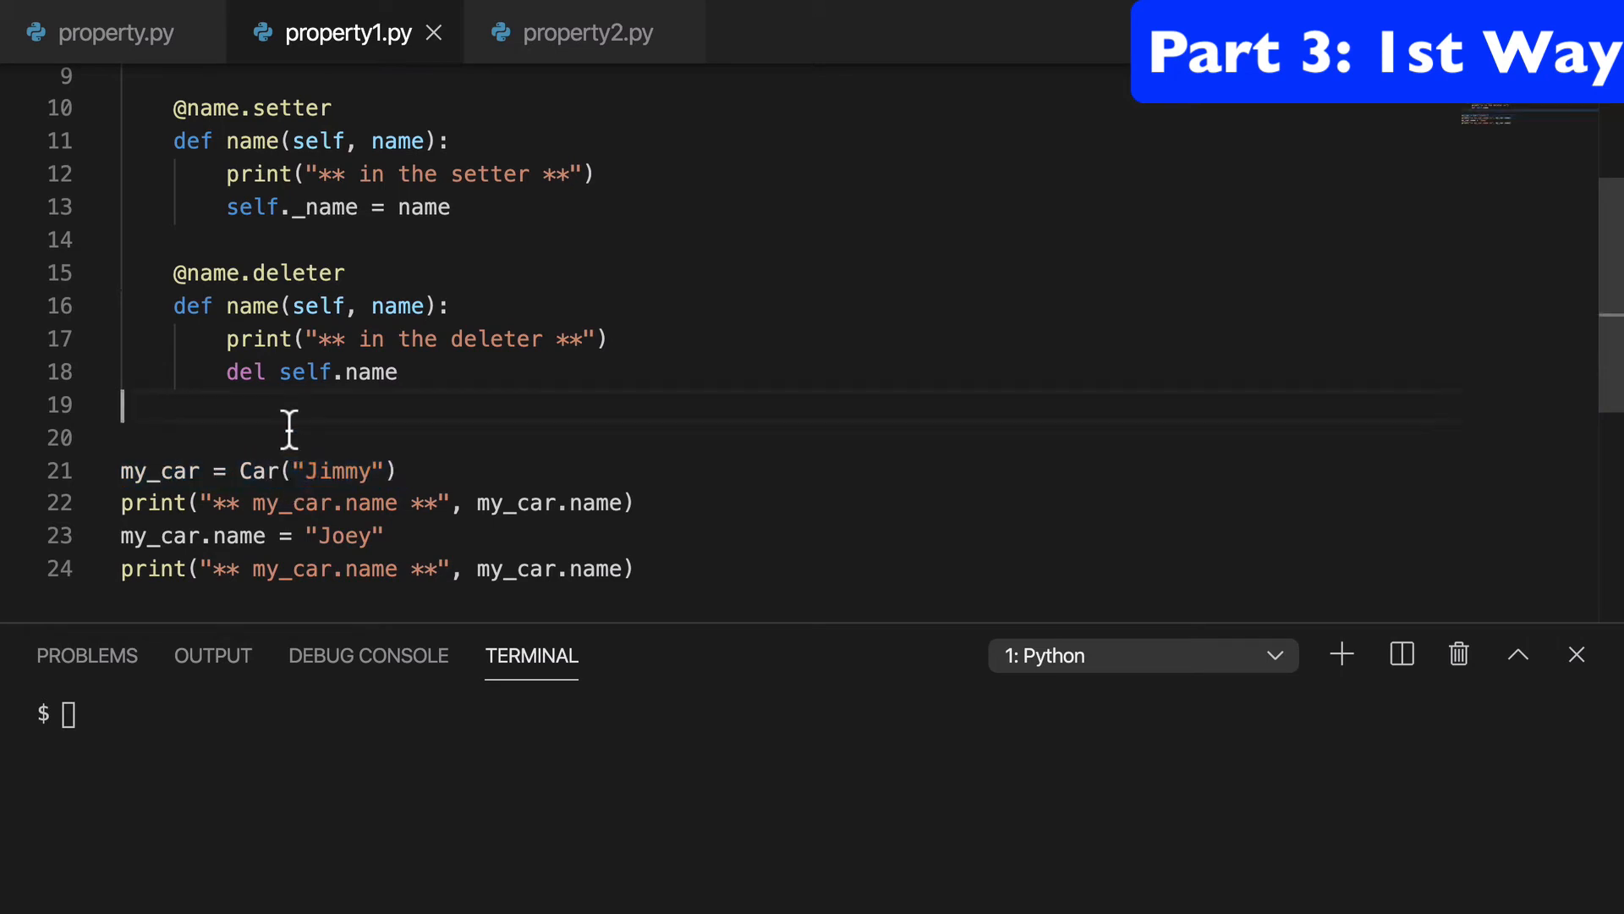
Step: Run property1.py in the terminal, showing getter and setter messages for Jimmy then Joey
double_click(236, 535)
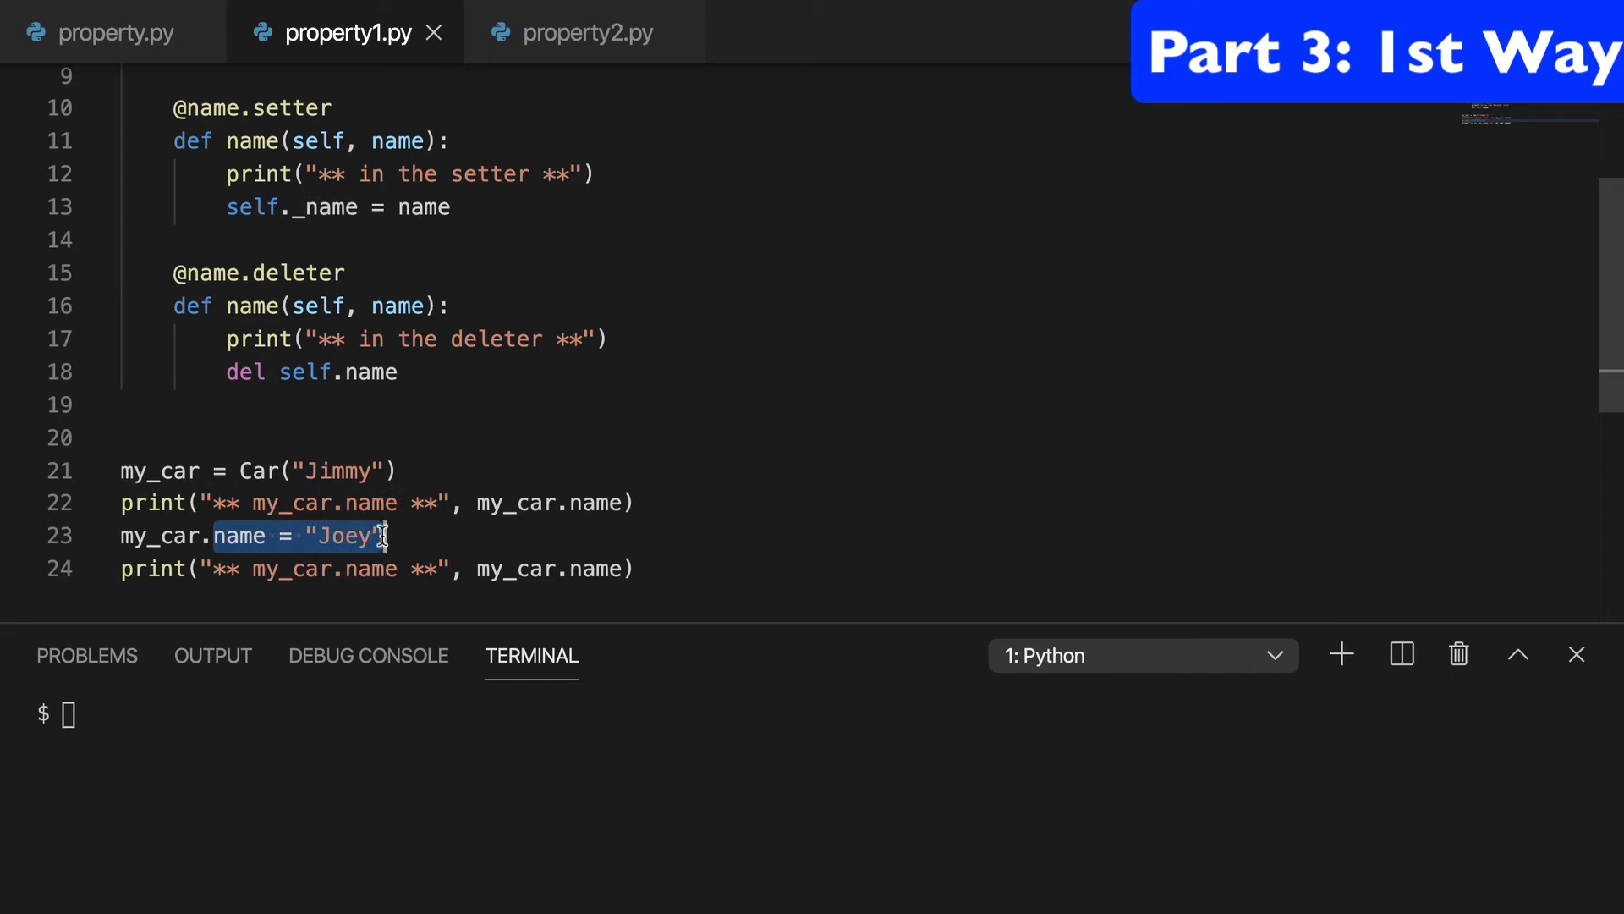
scroll("down", 3)
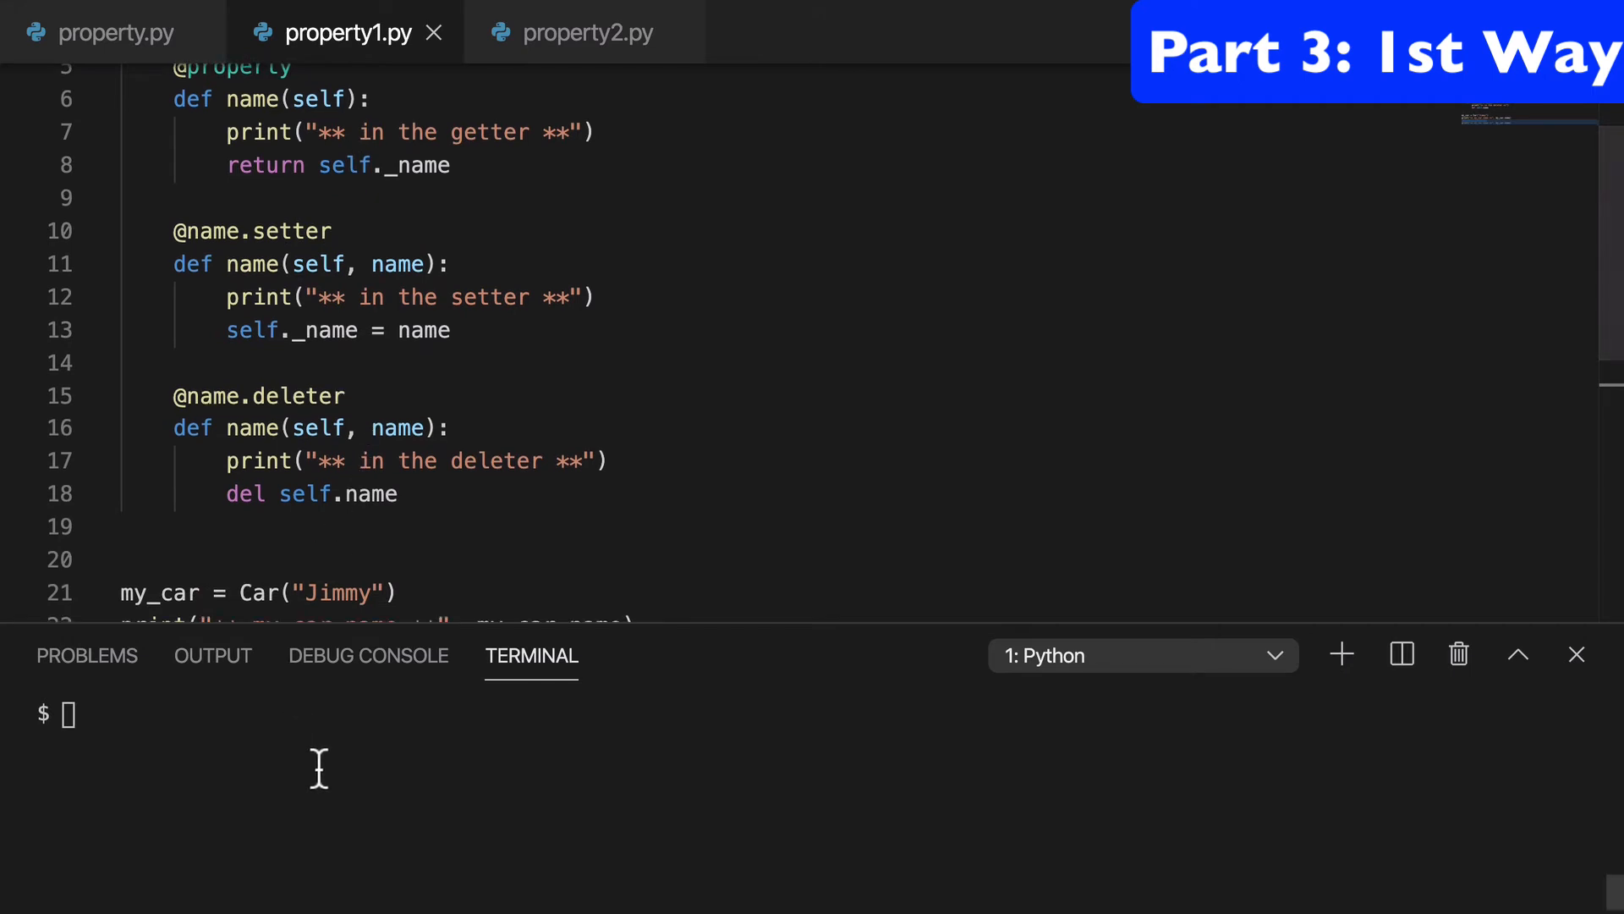
type("python3 property.py")
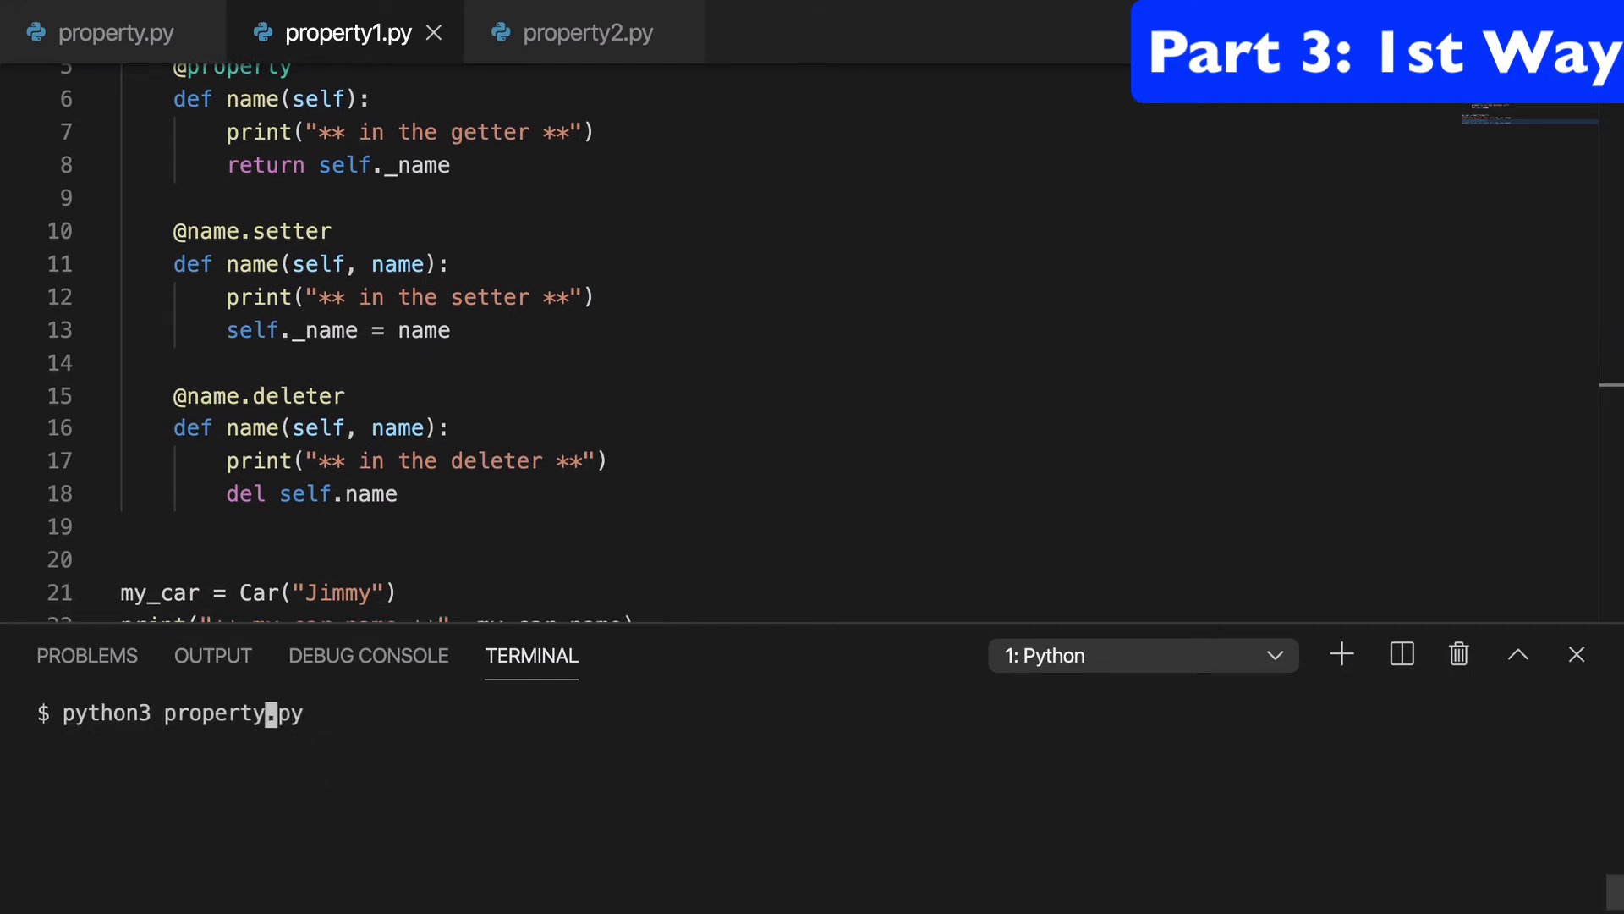
type("1")
key("Enter")
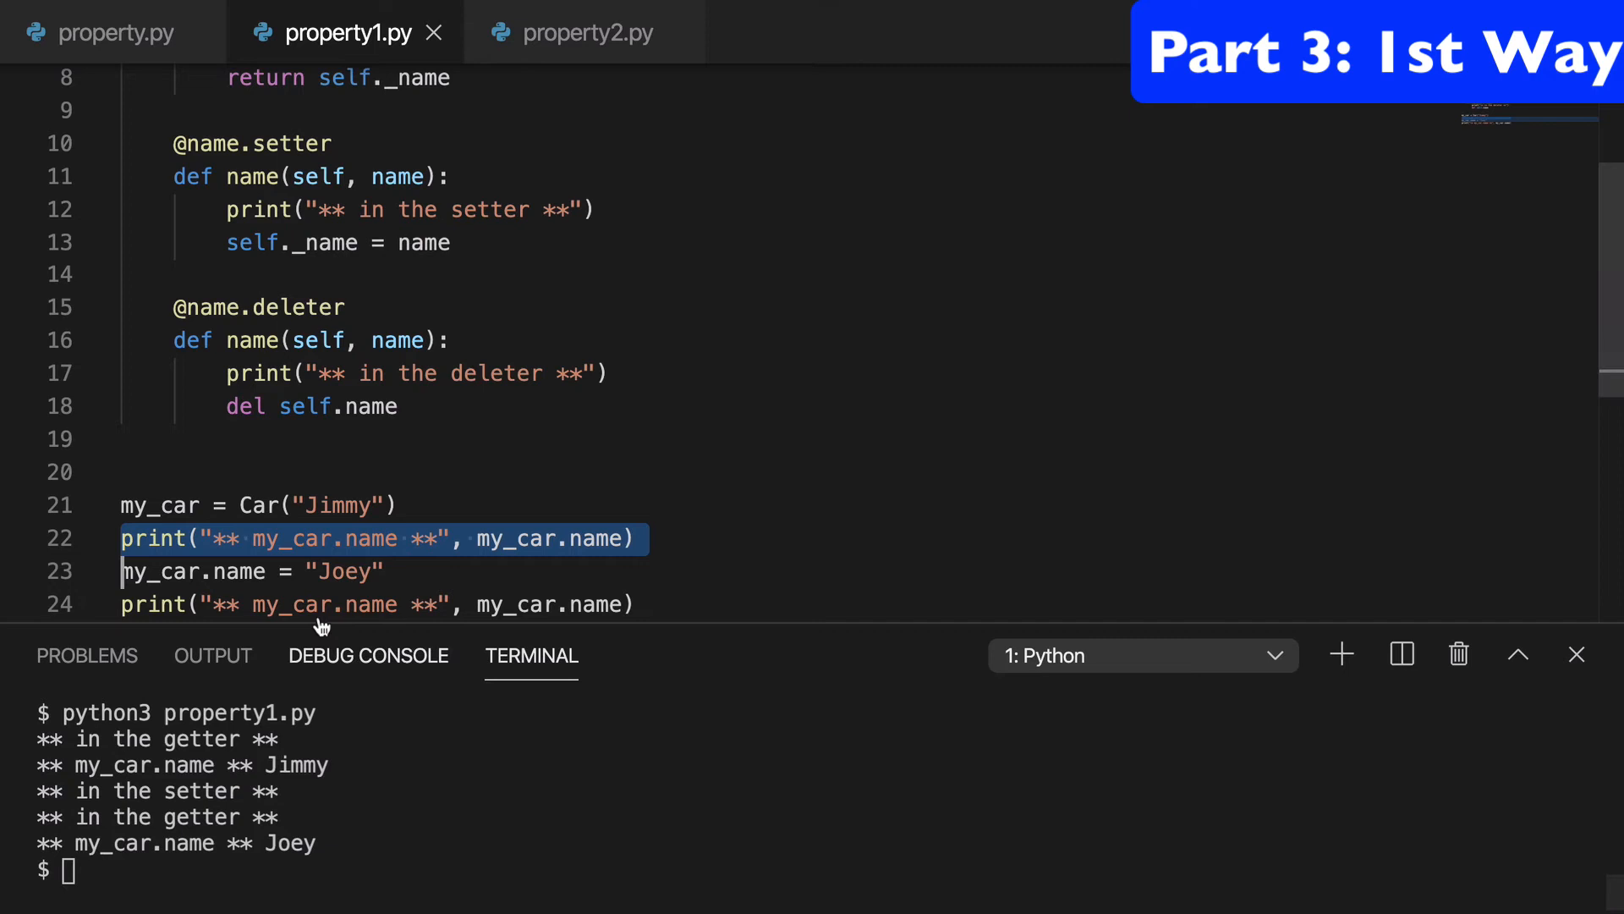
double_click(346, 571)
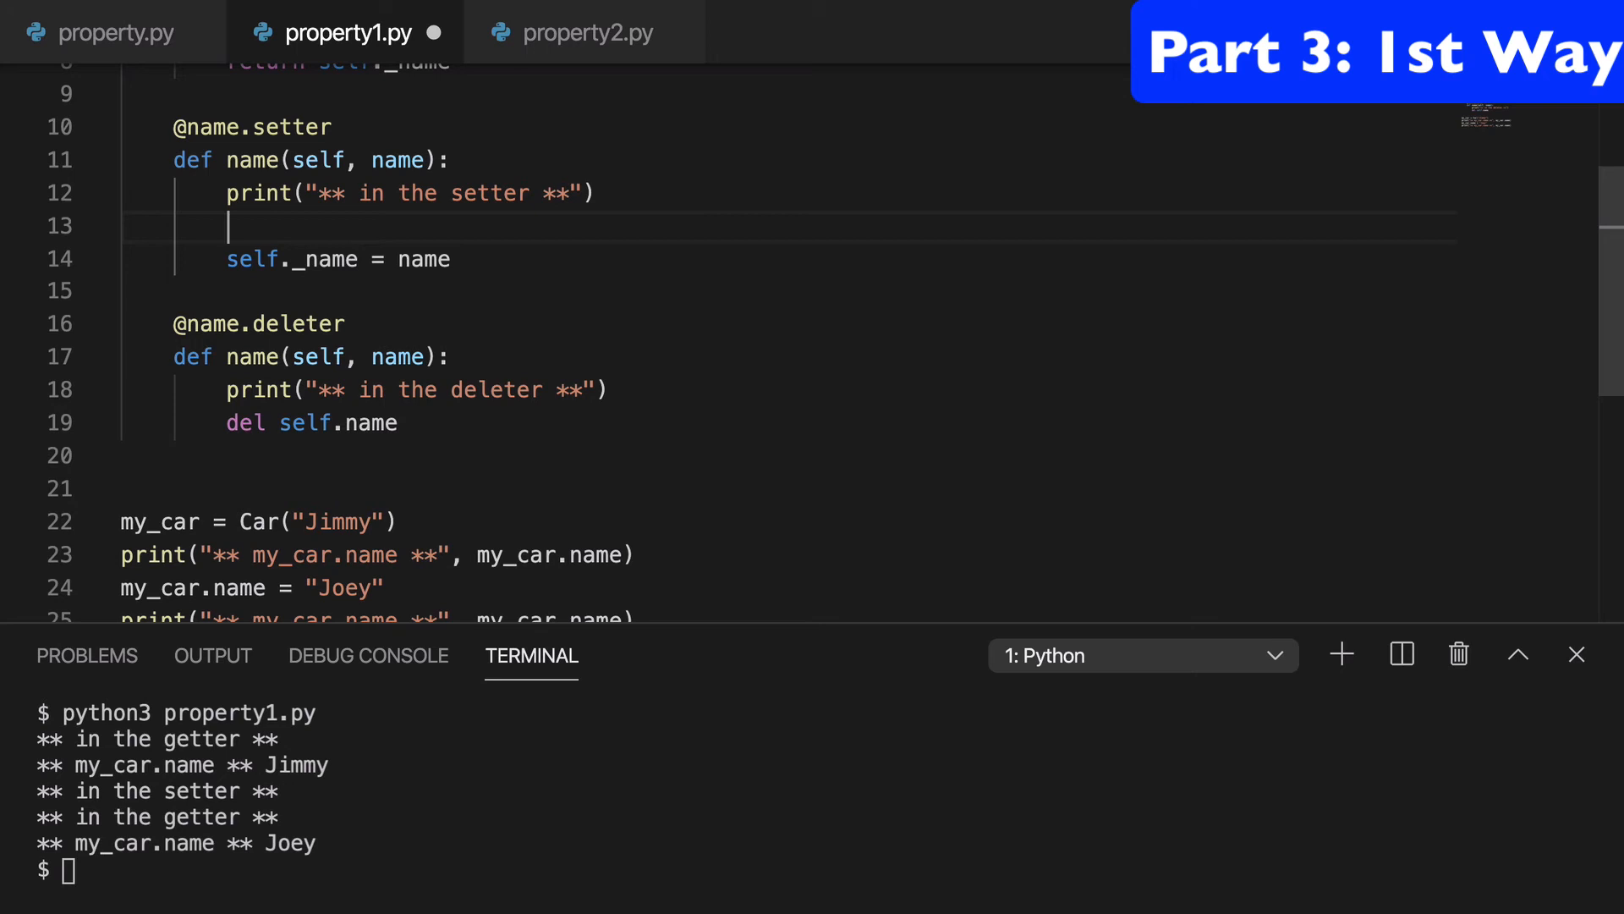
Step: Add an 'if len(name) > 6:' guard to the setter and change the name to "Stephanie"
type("if")
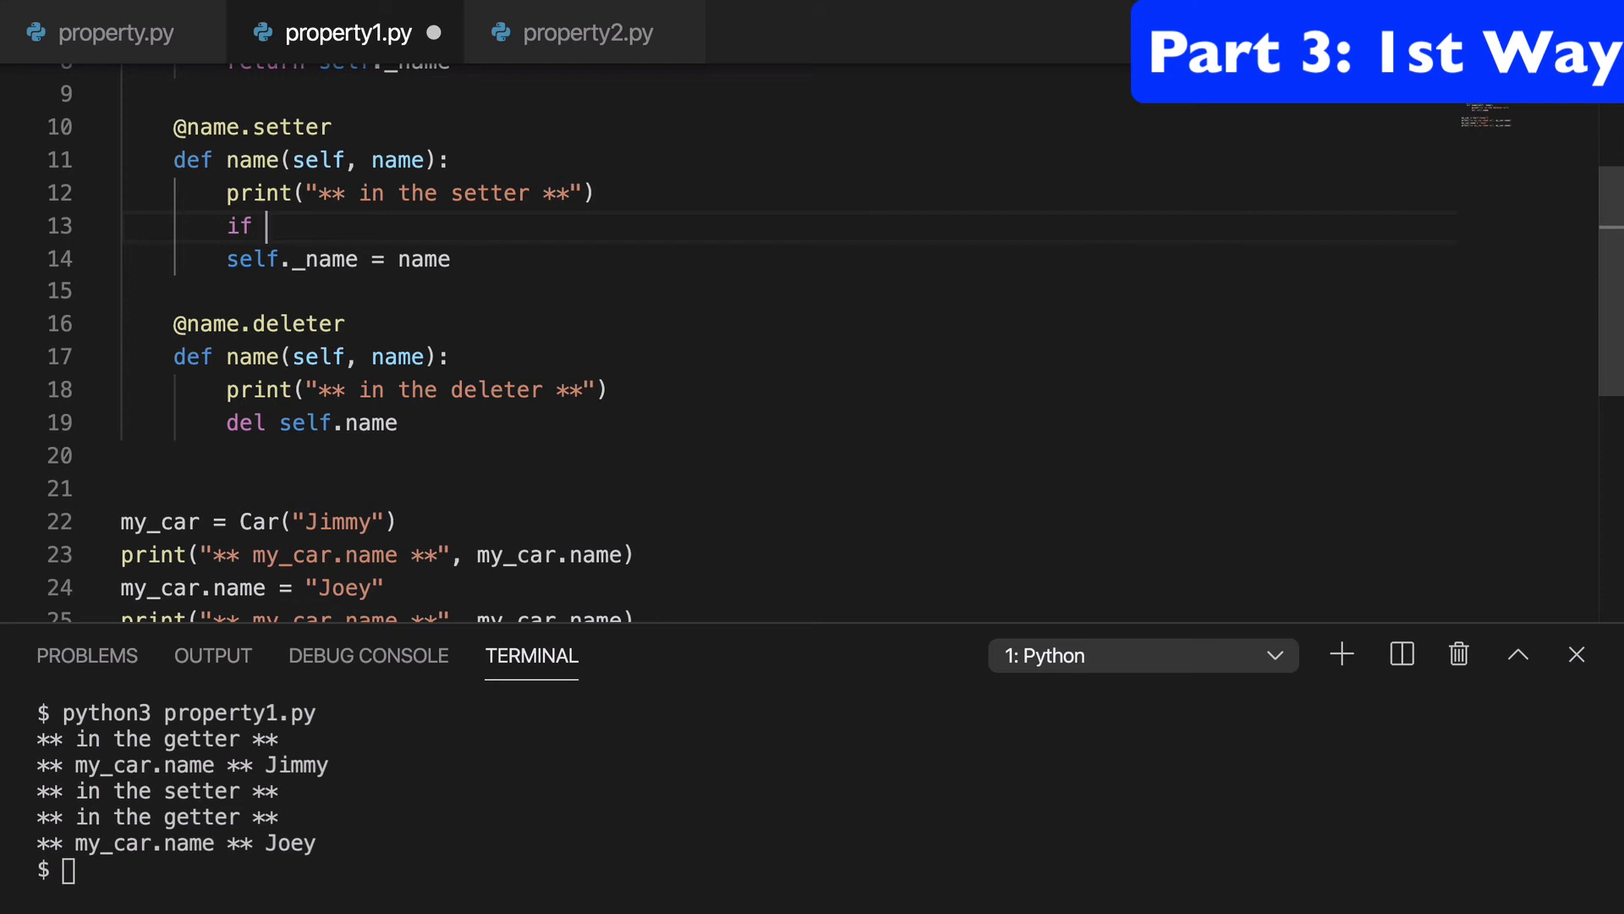
type("len(name)")
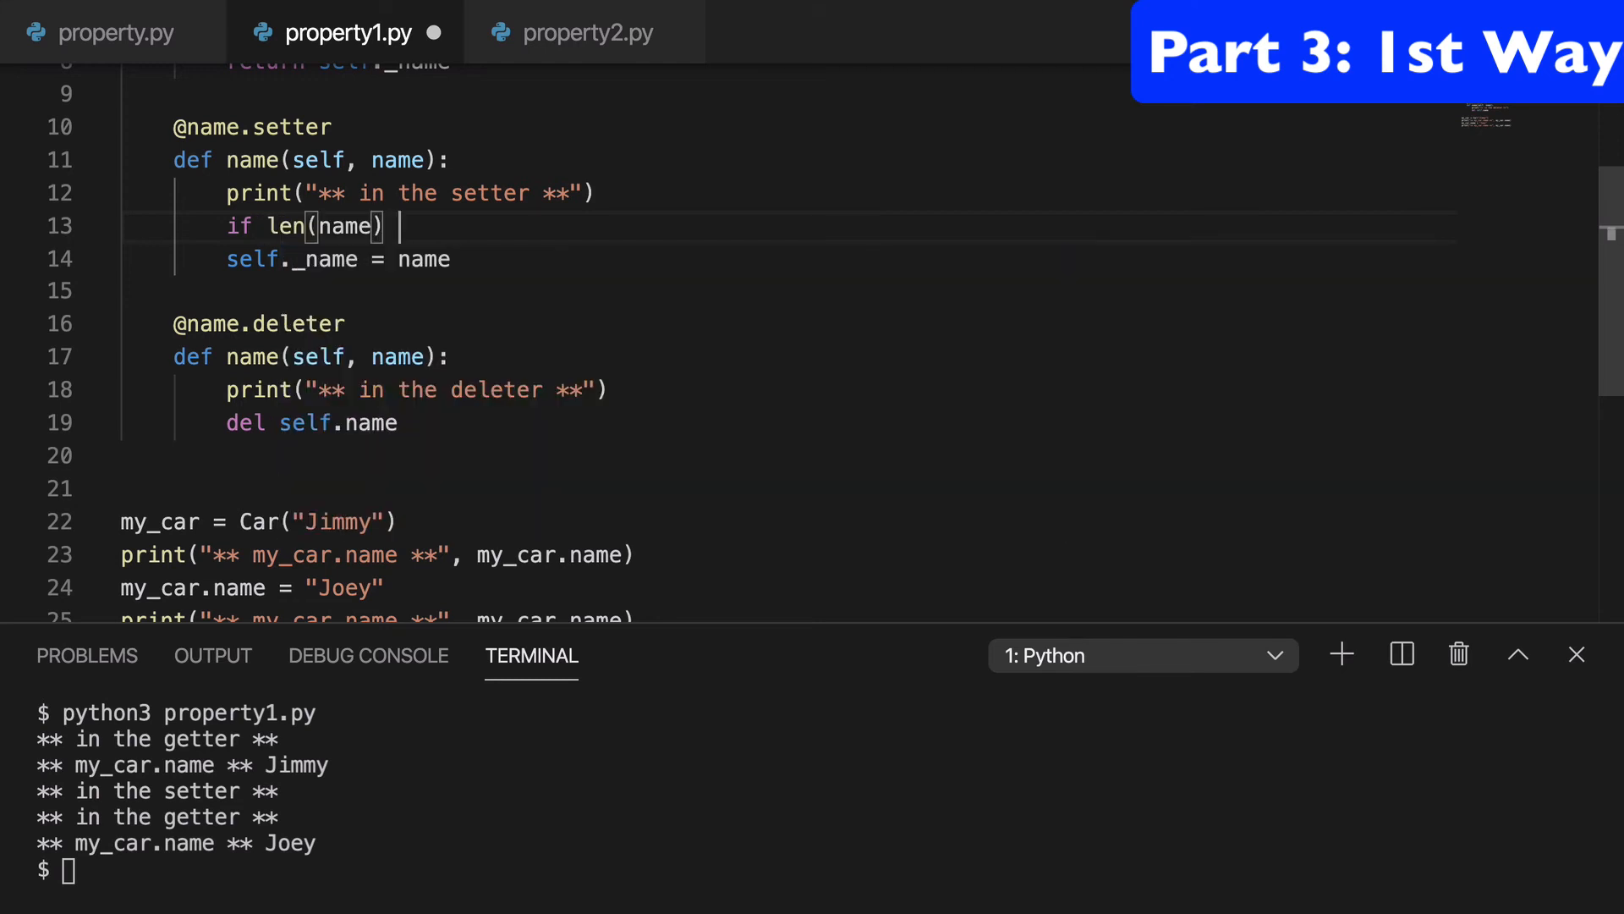
type("> 6")
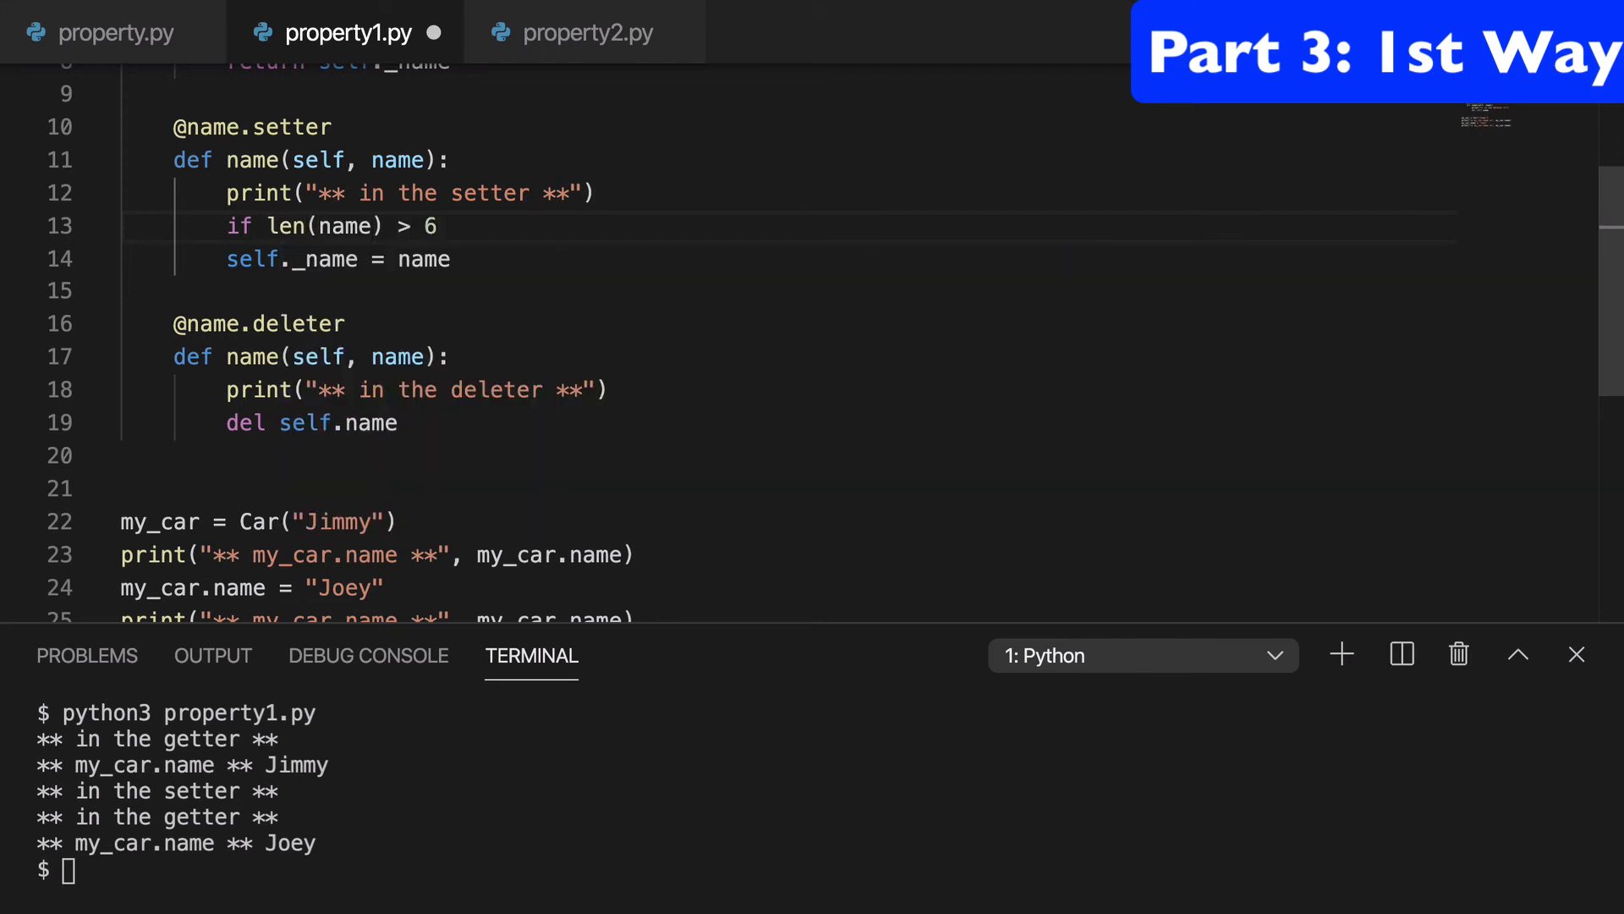
type(":")
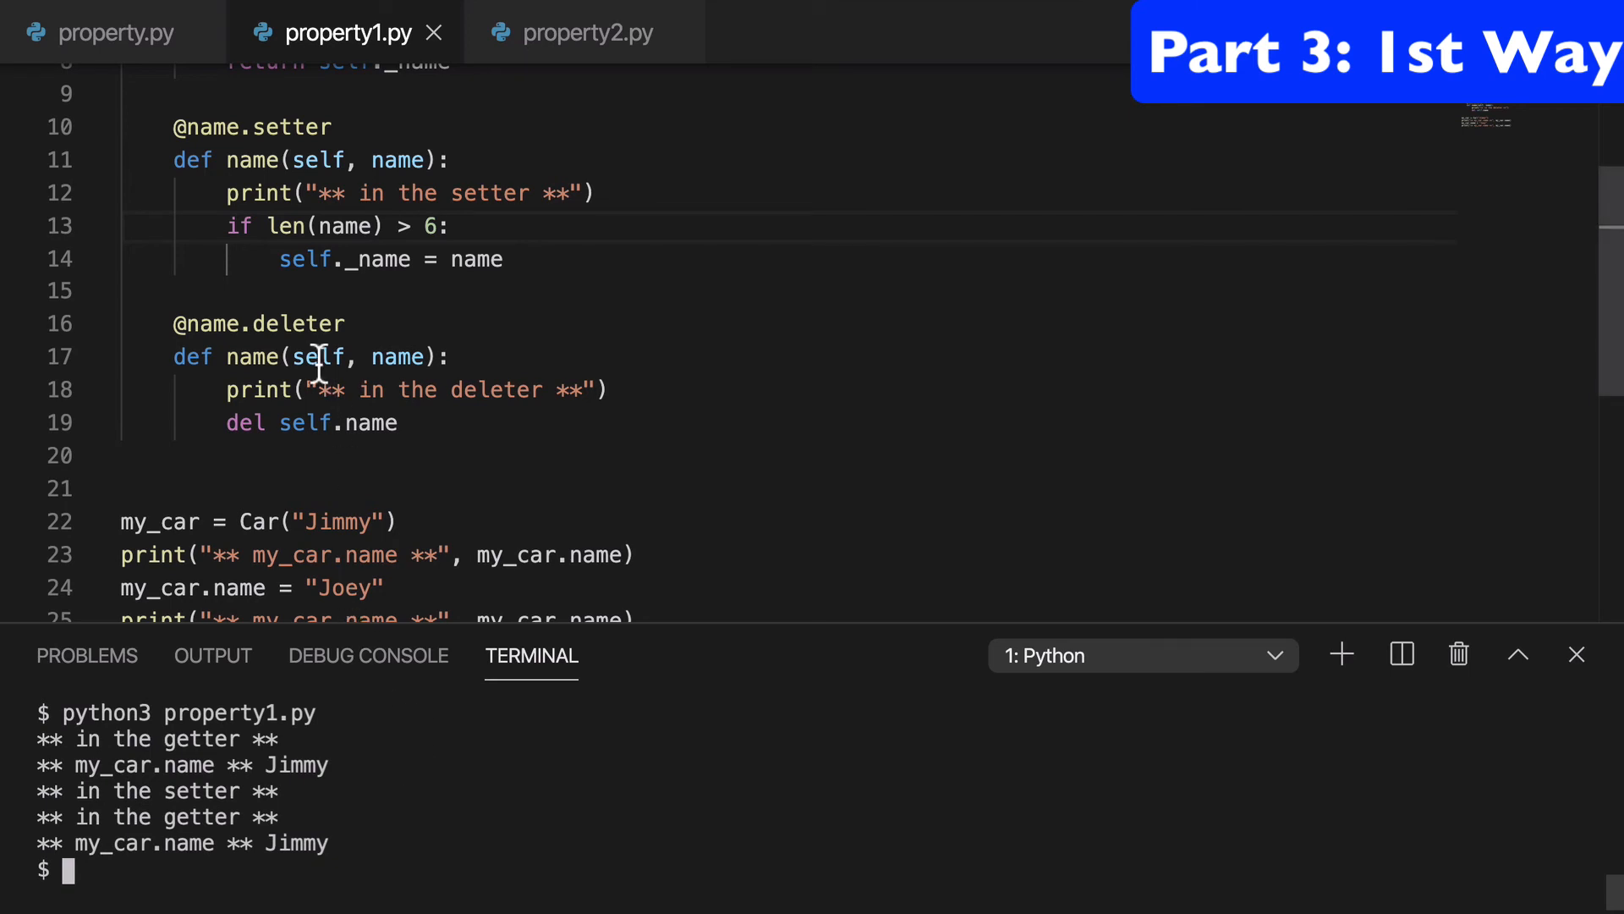
mouse_move(337, 554)
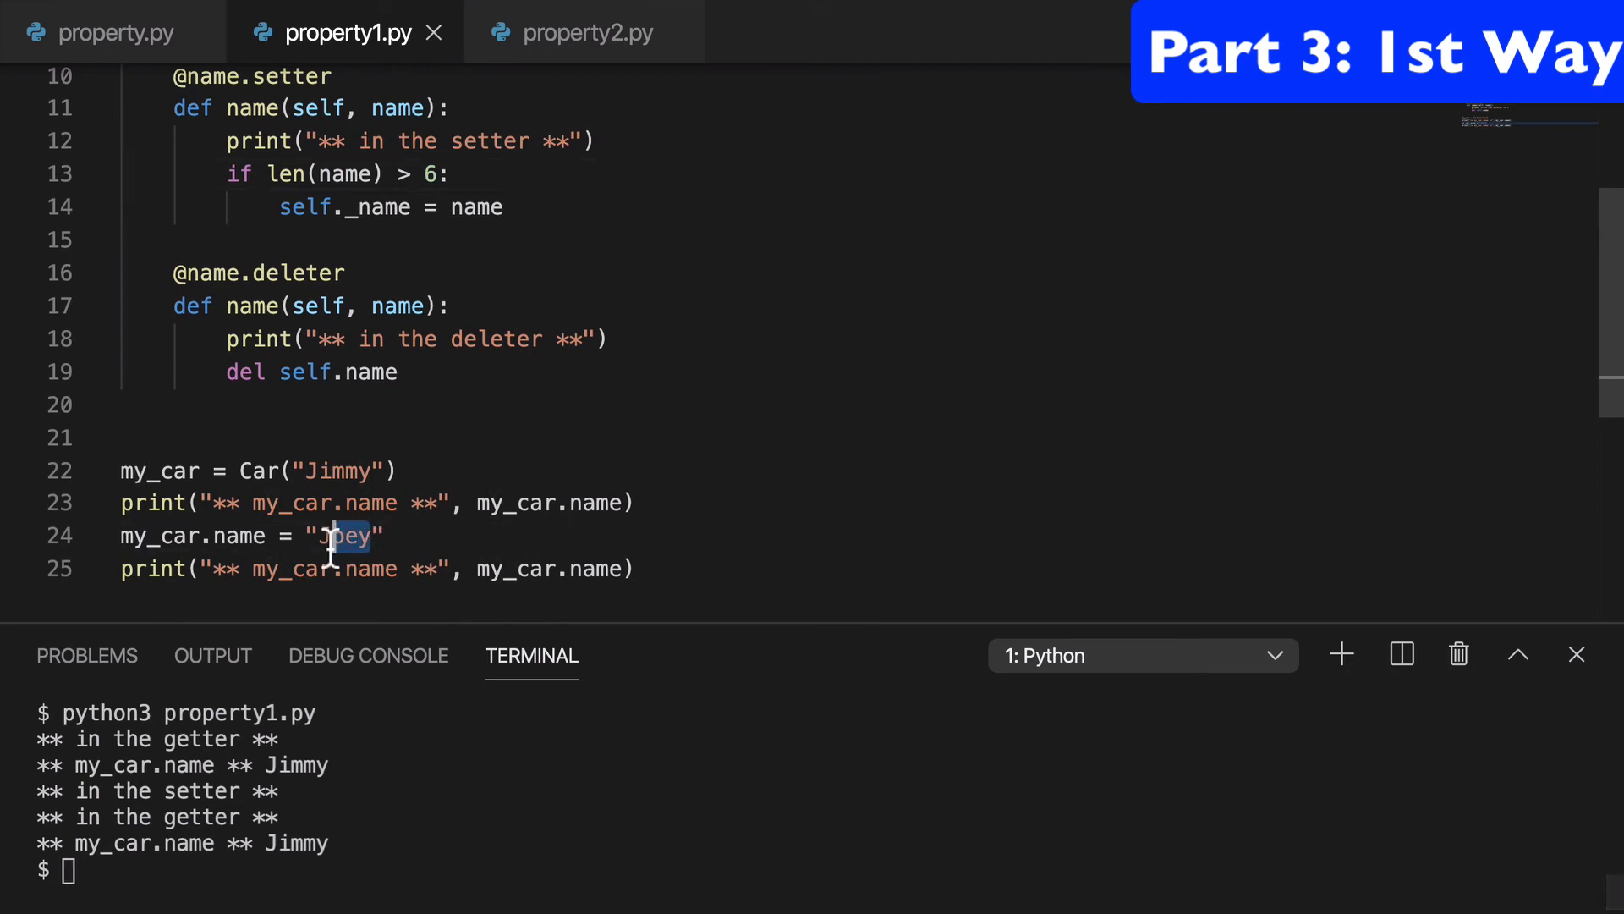
type("S")
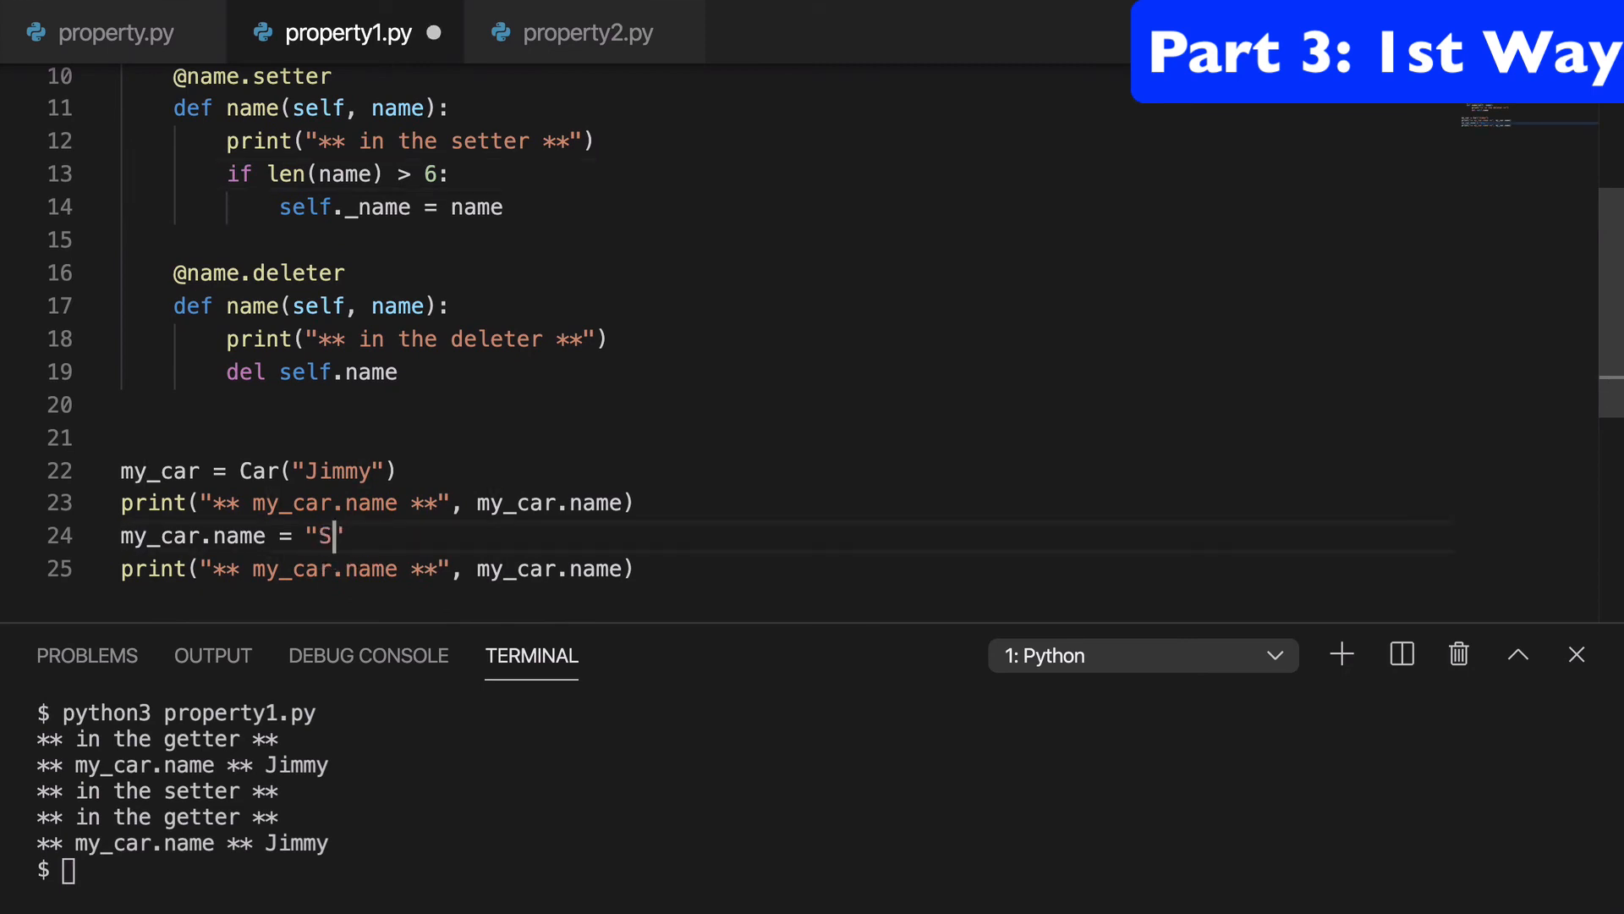
type("tephanie")
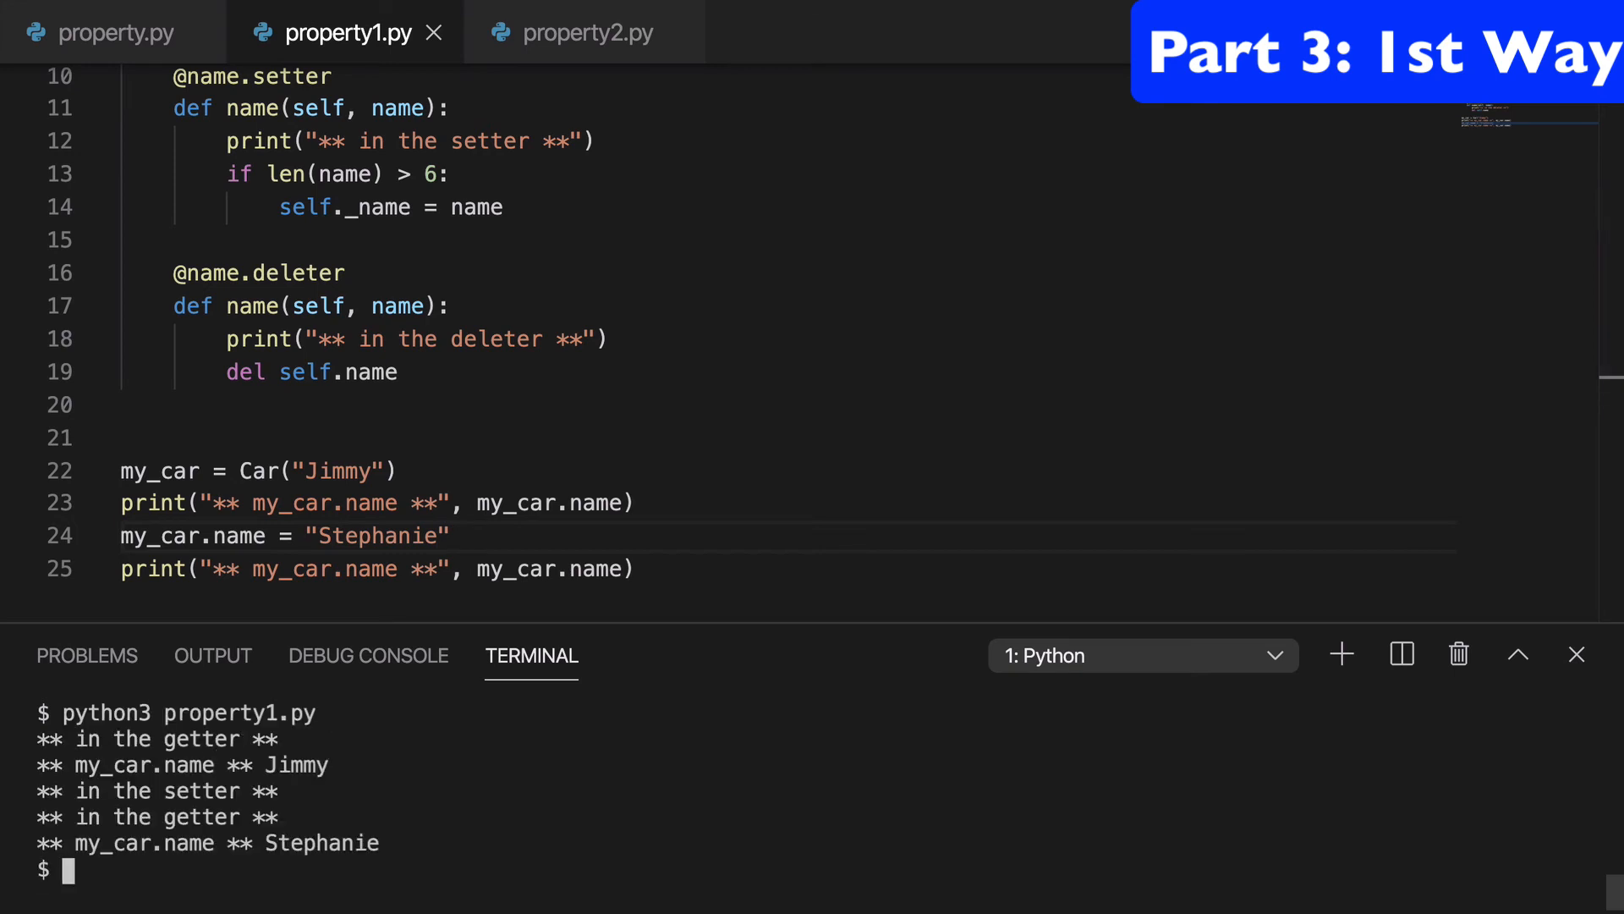
mouse_move(417, 582)
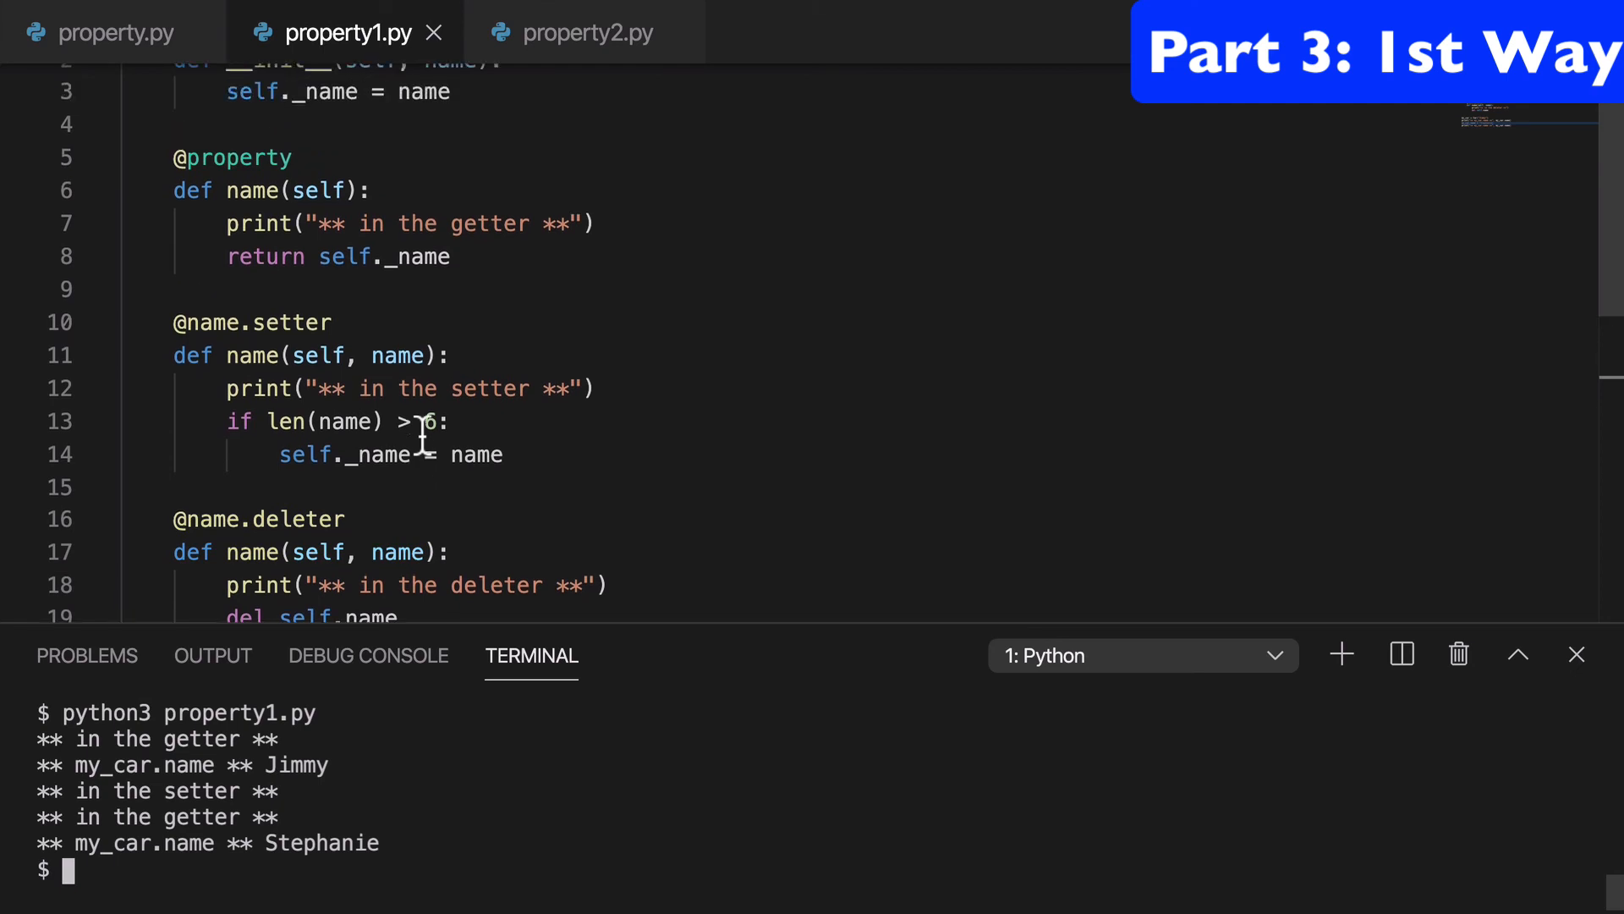
scroll("down", 3)
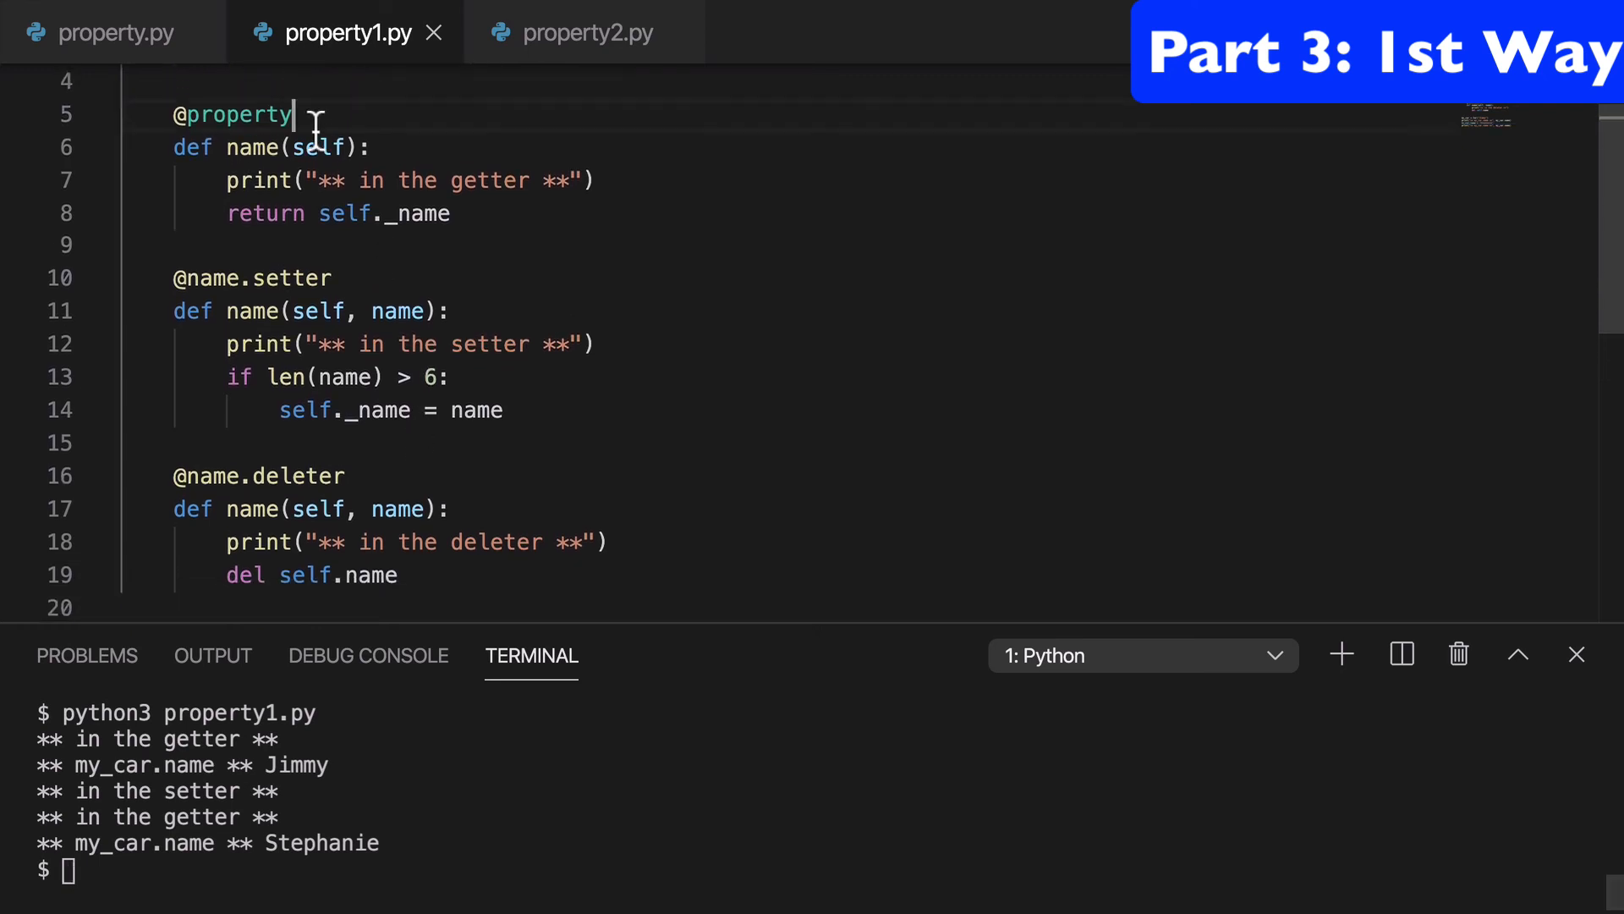
double_click(238, 114)
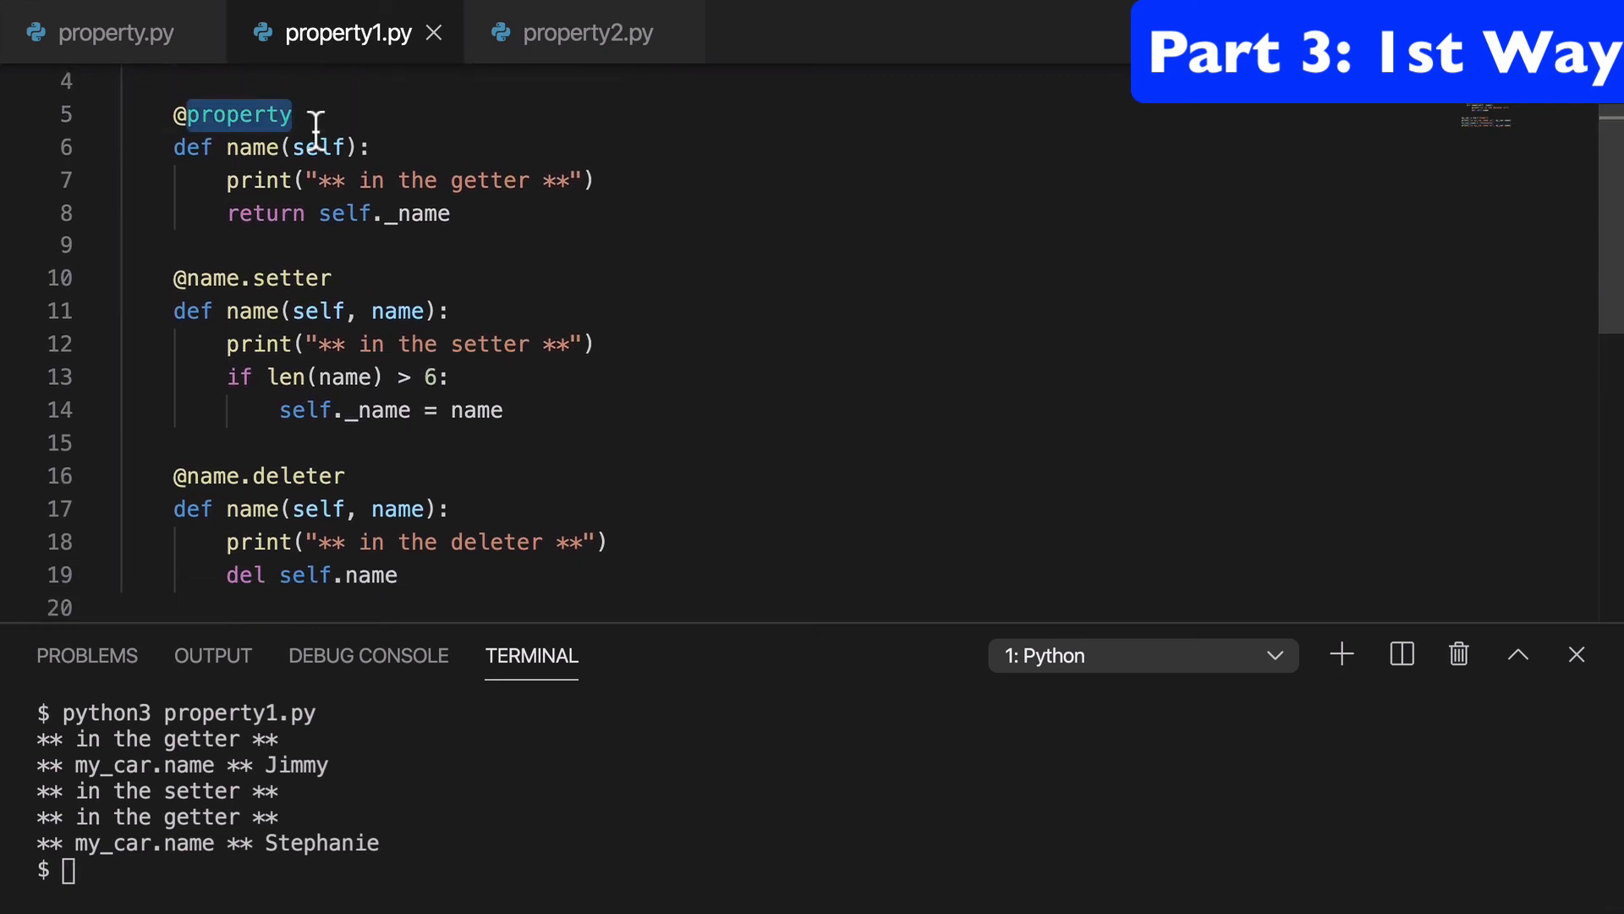
left_click(114, 32)
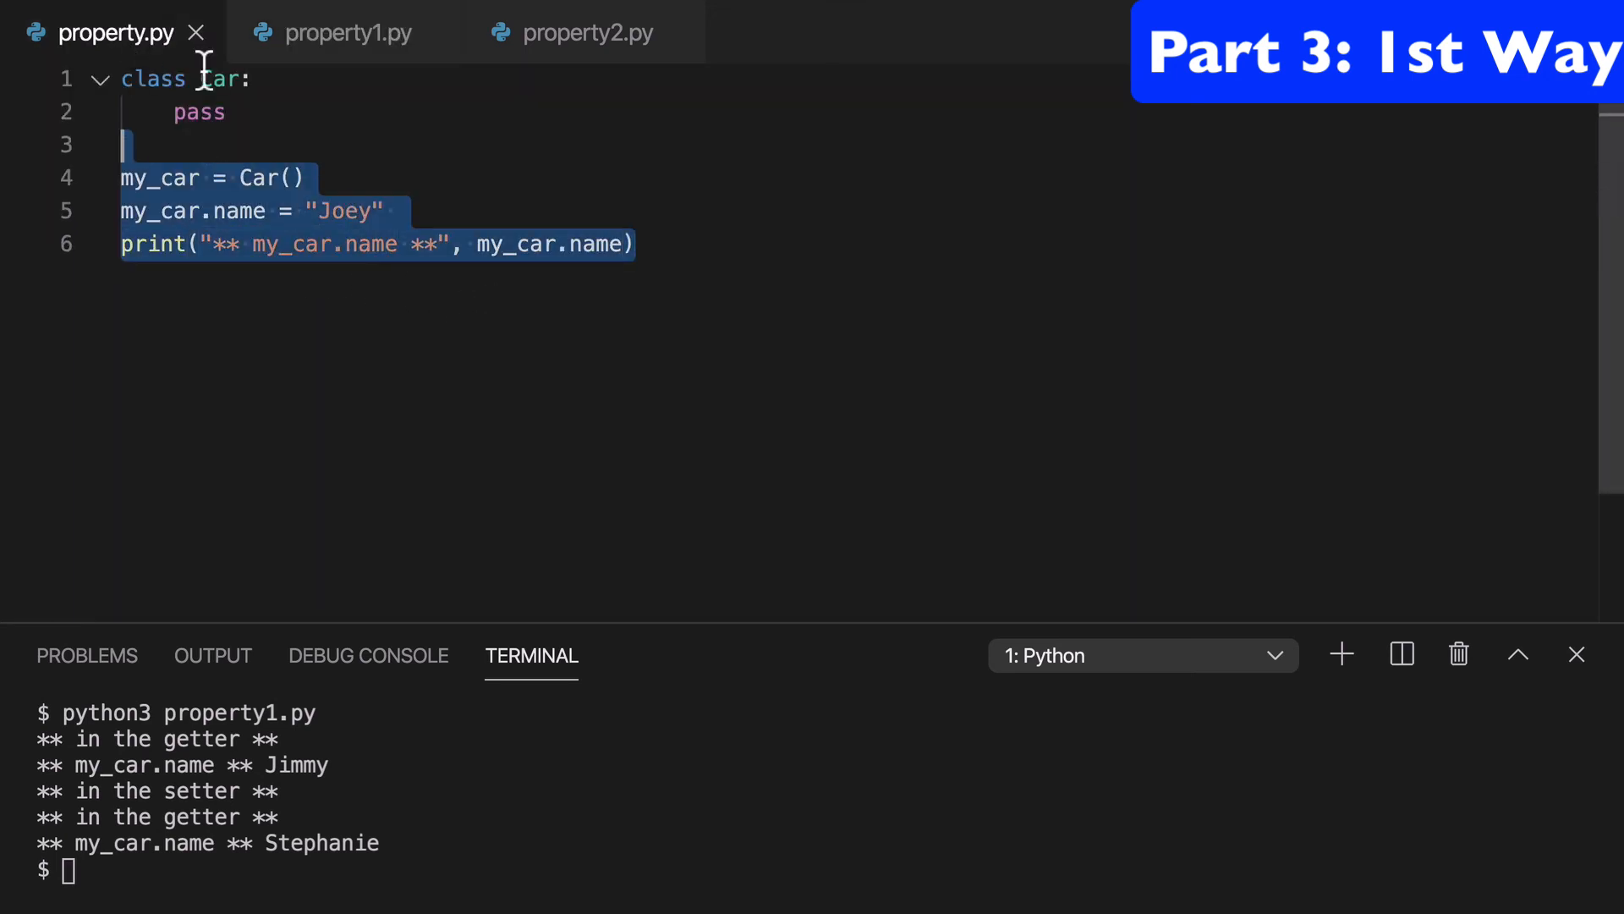
left_click(348, 32)
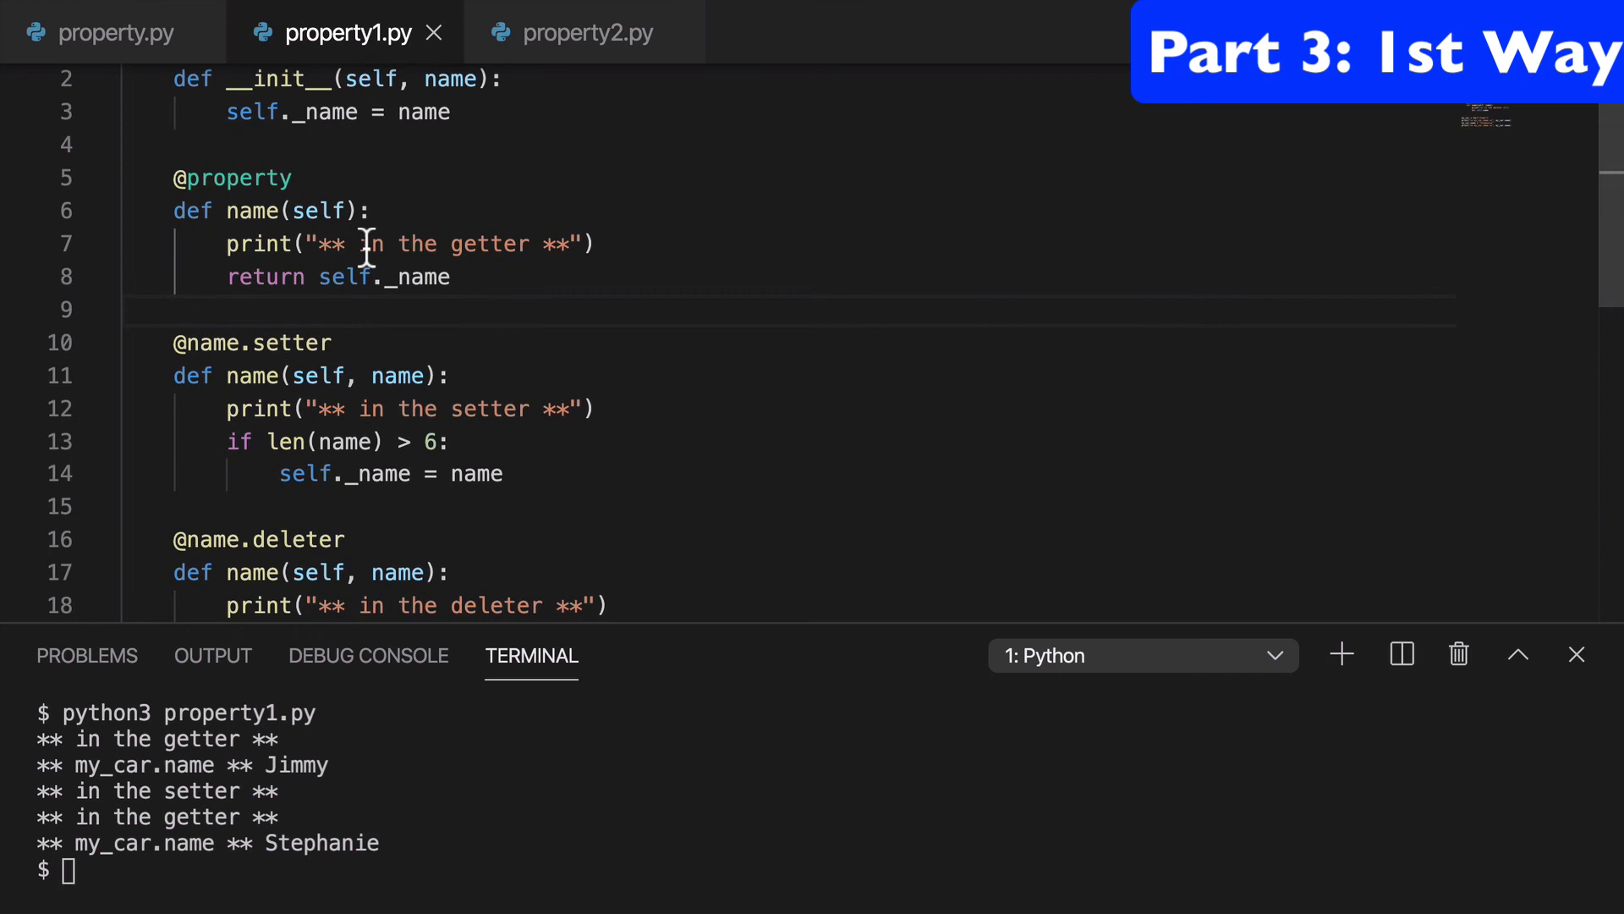
left_click(583, 32)
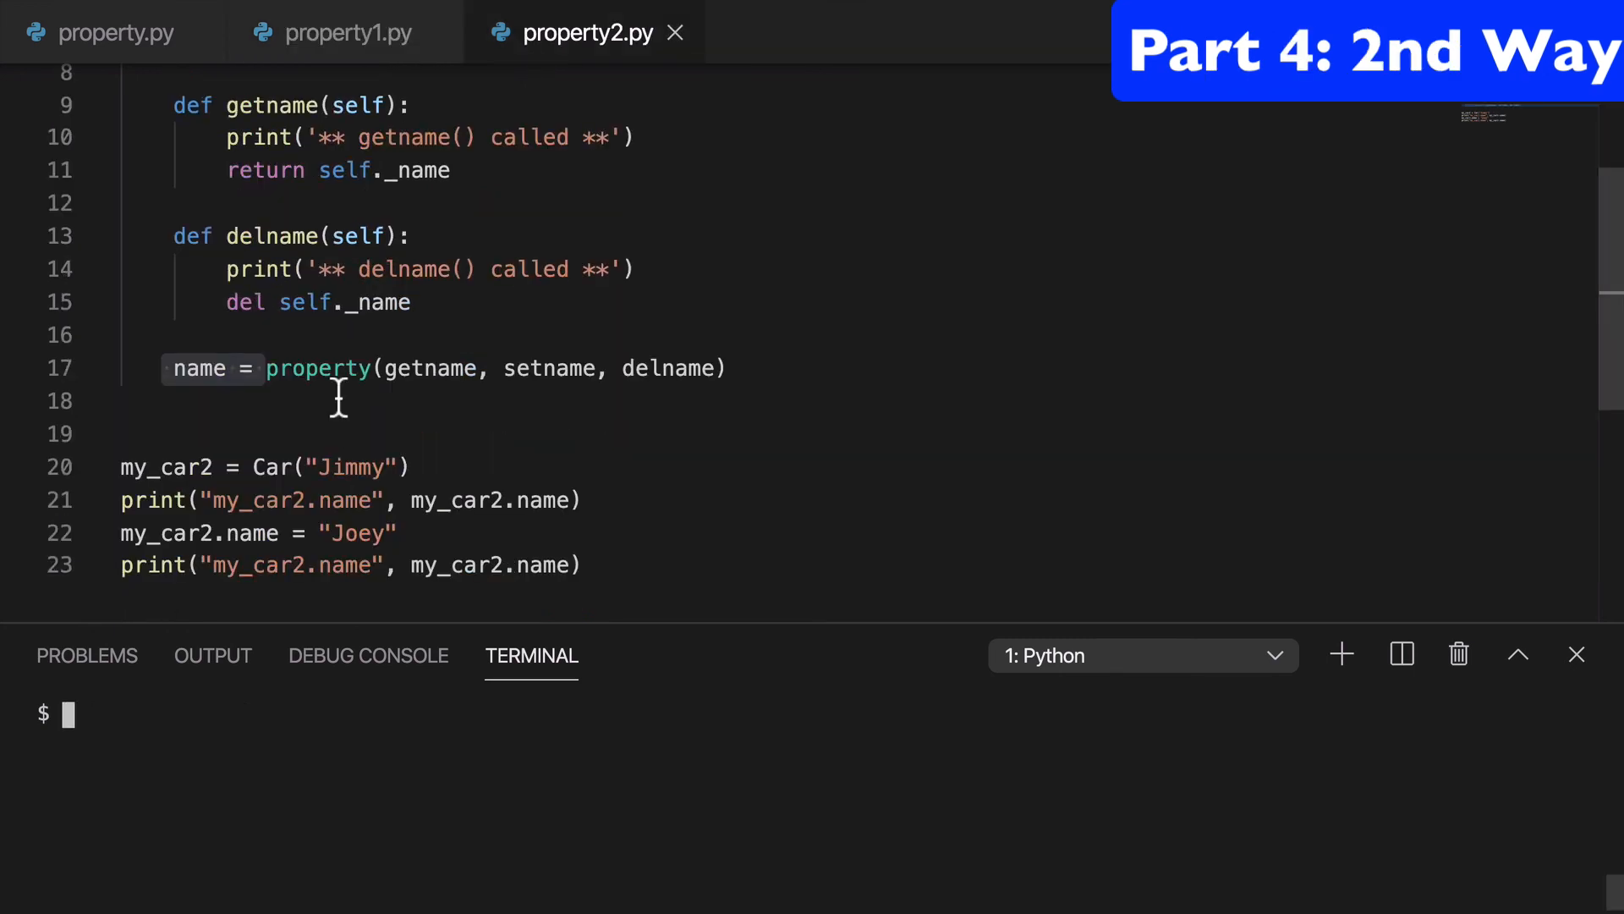
Step: Run property2.py in the terminal, then compare it side by side with property1.py
type("python3 property1.py")
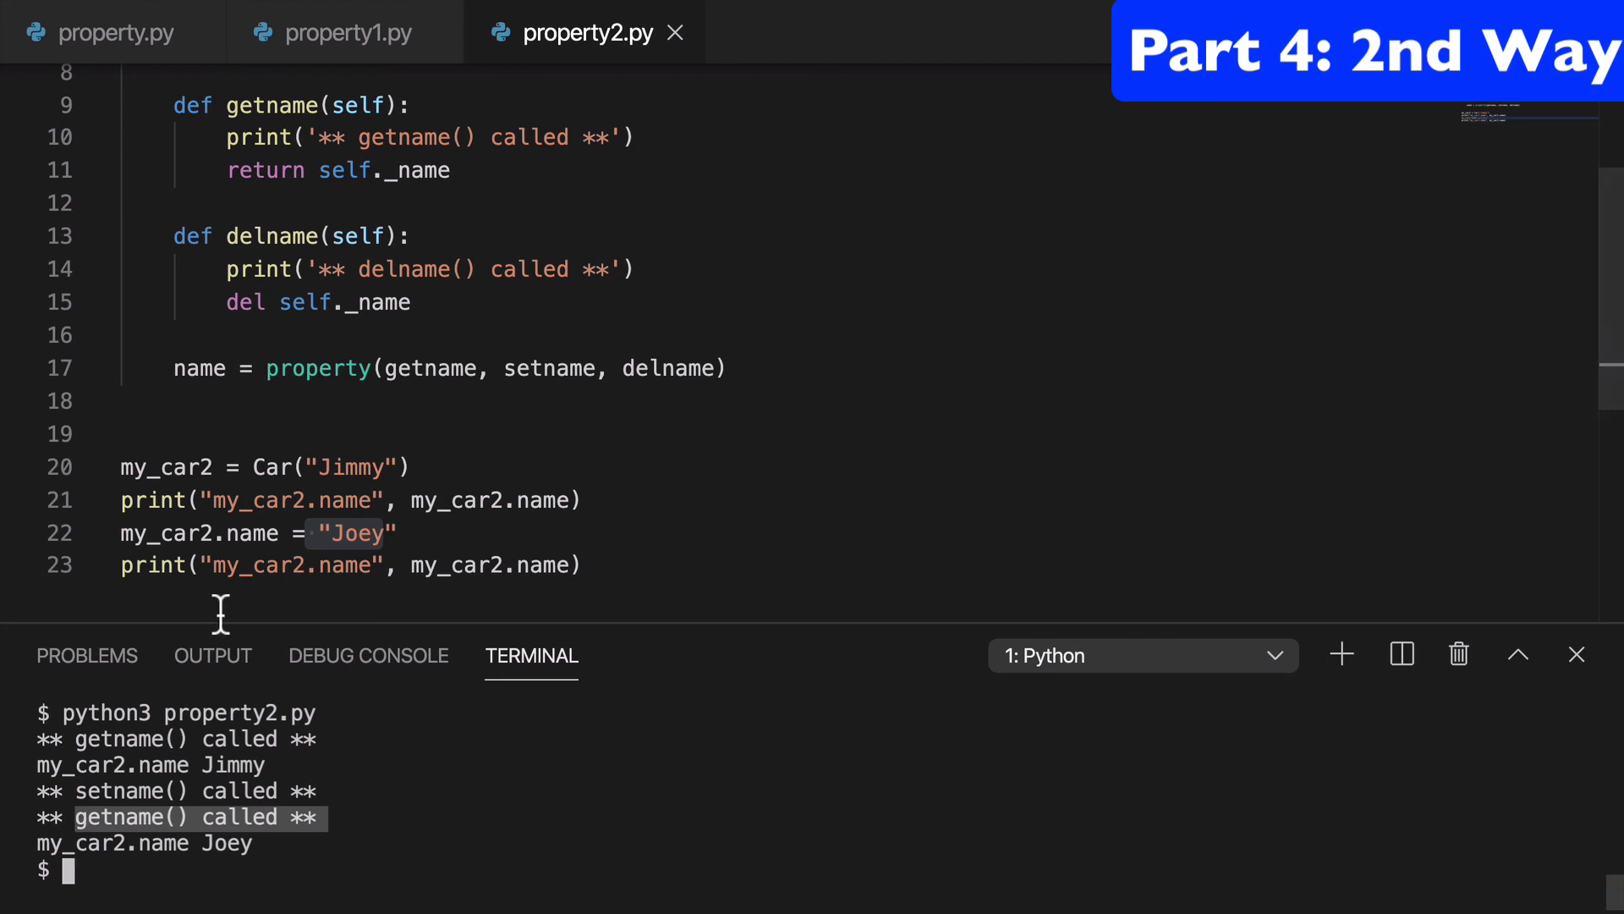
mouse_move(331, 46)
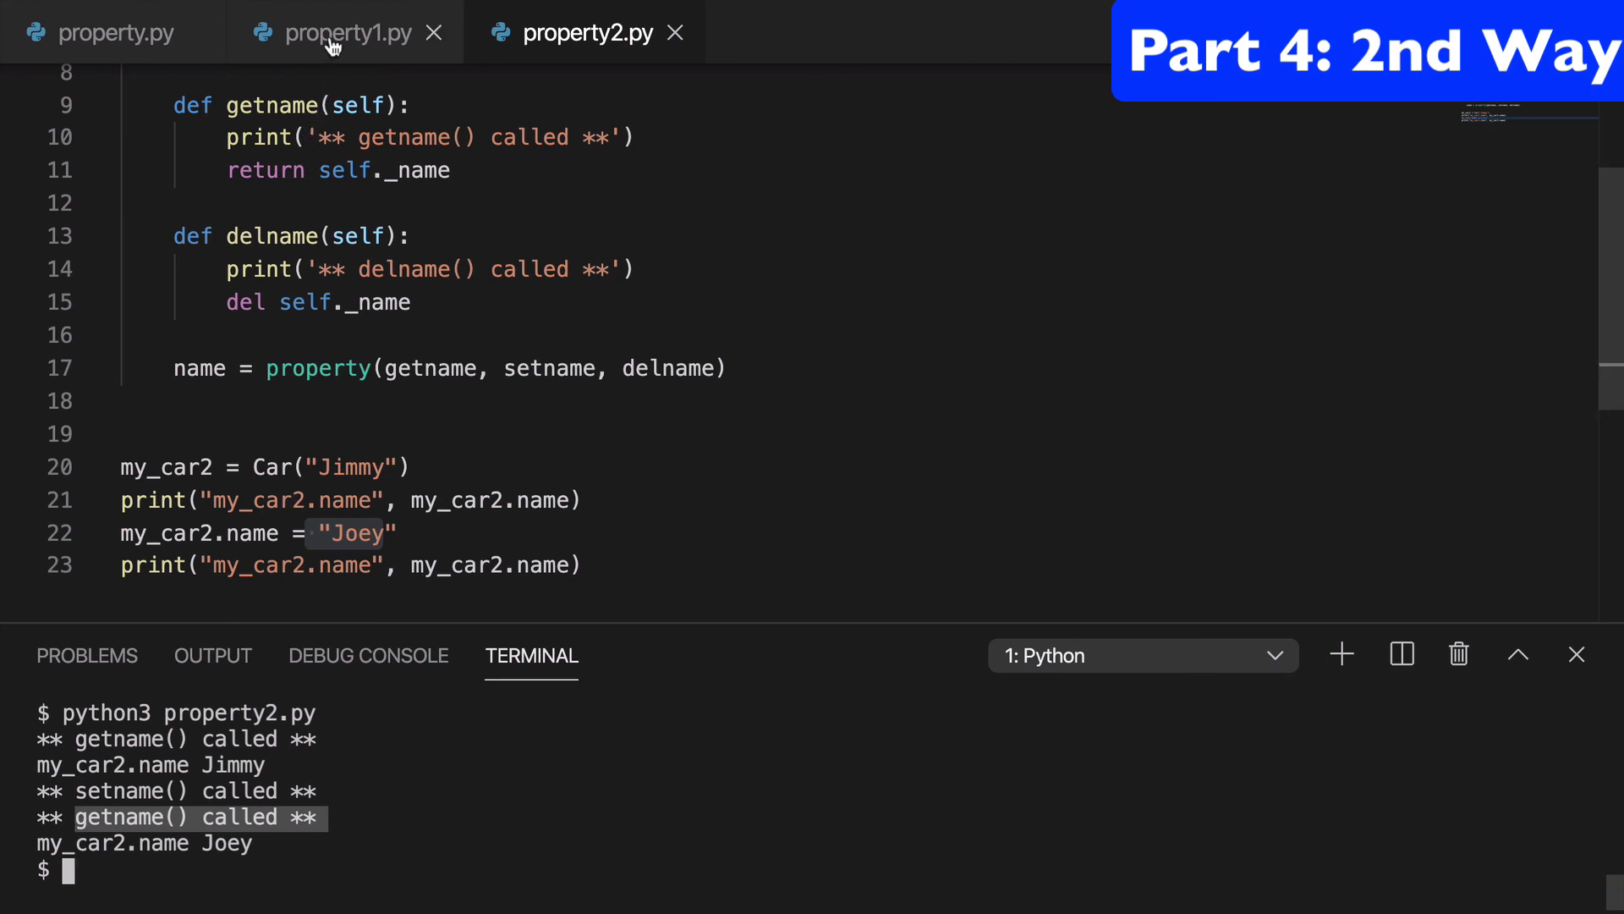
left_click(347, 32)
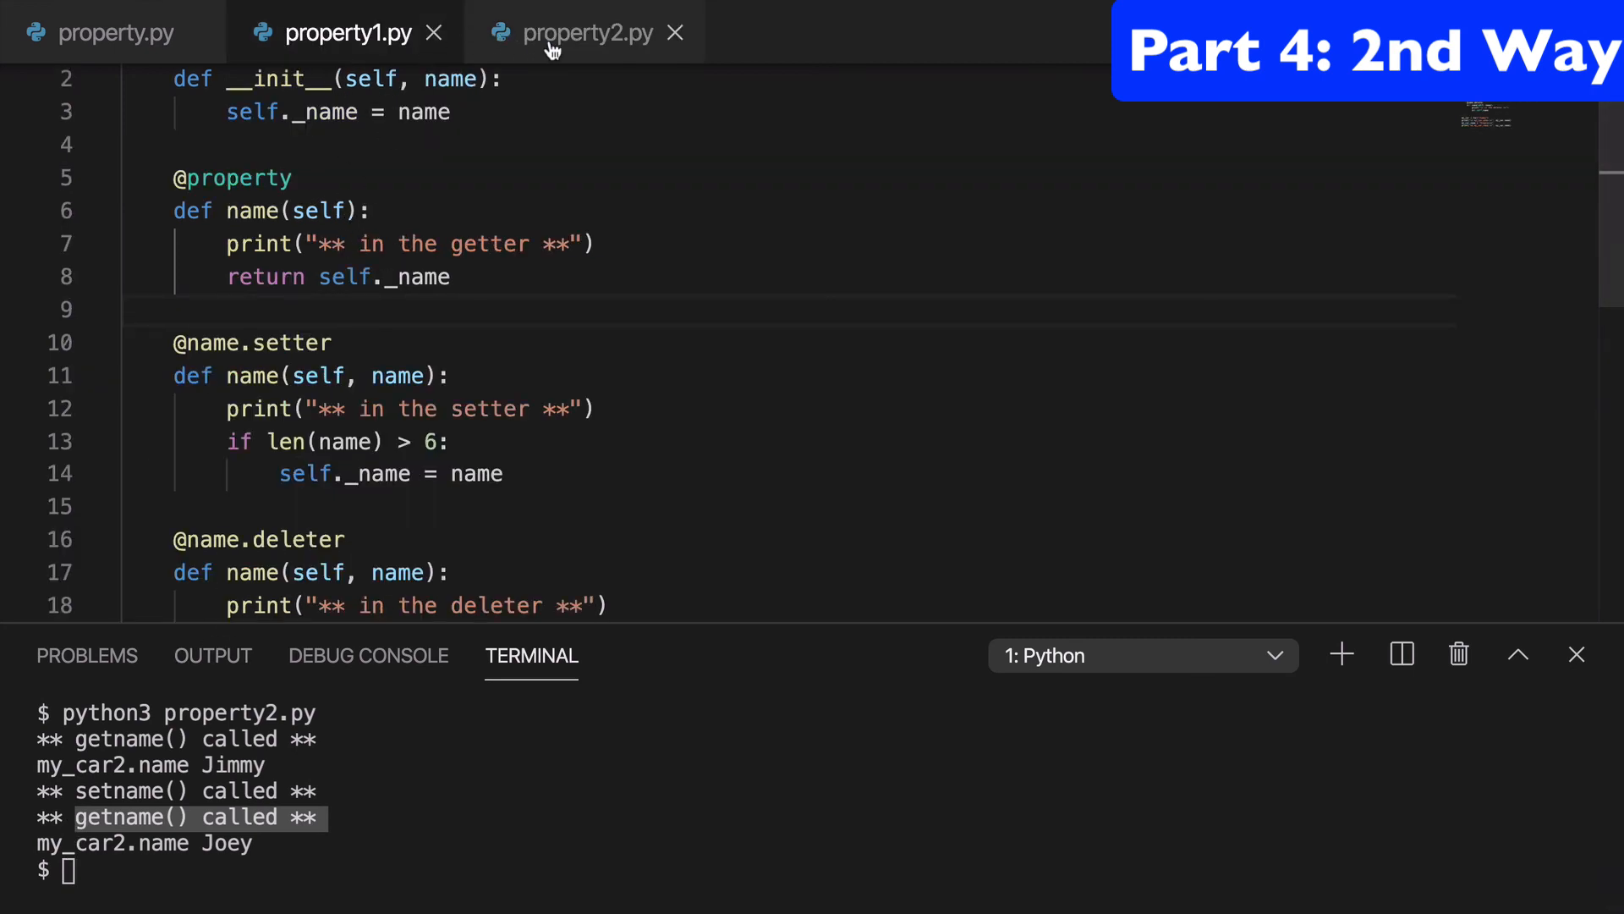
left_click(587, 32)
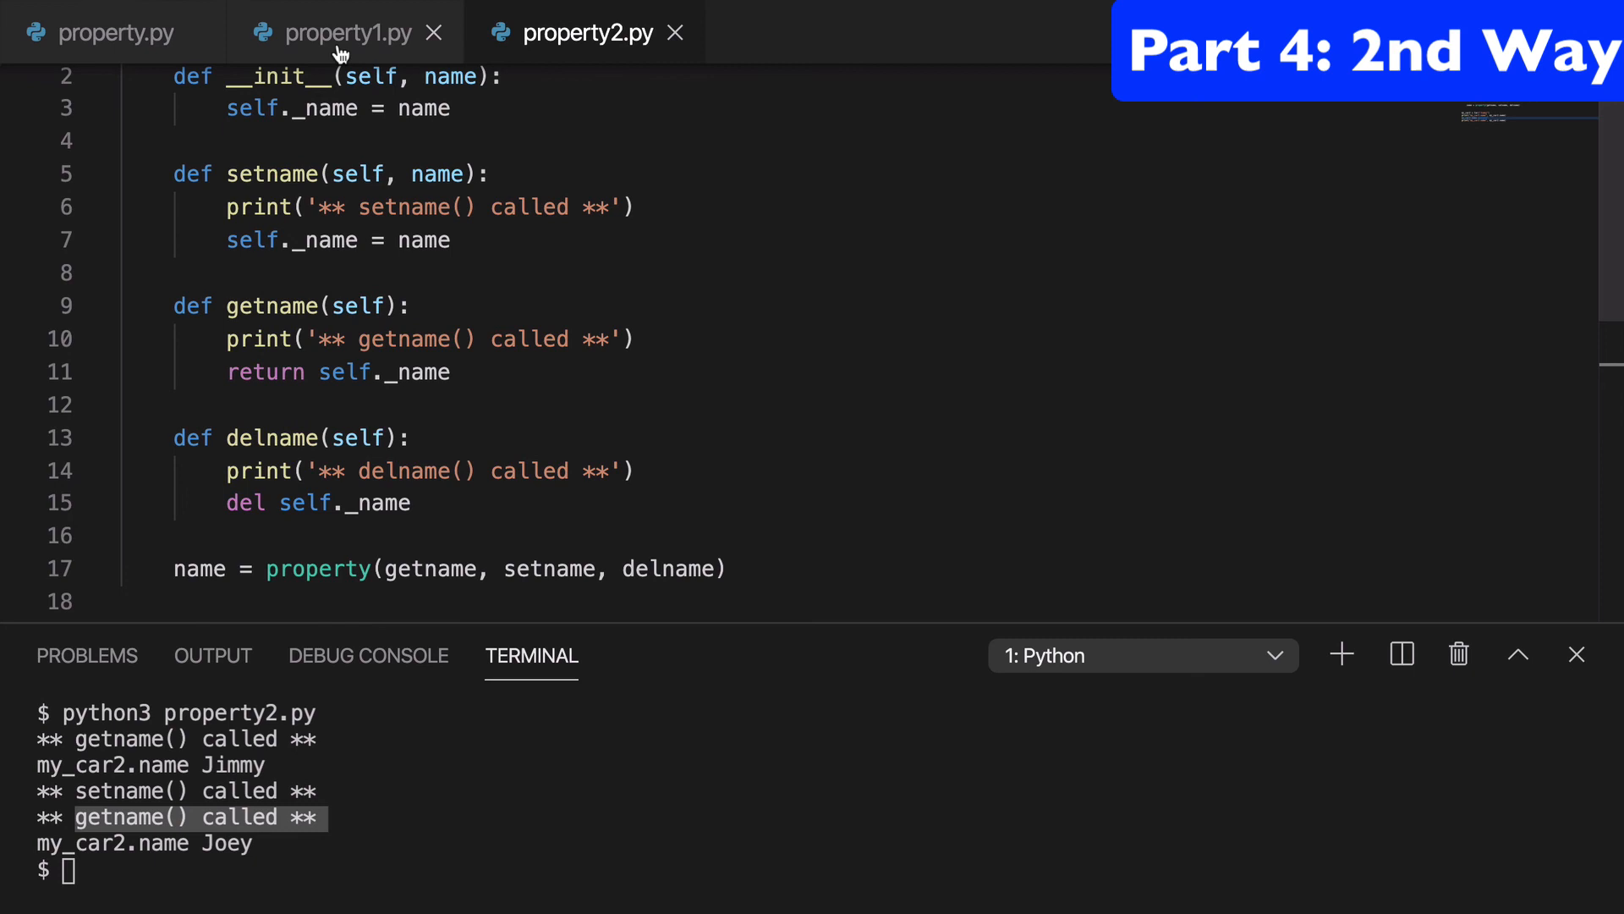
left_click(346, 32)
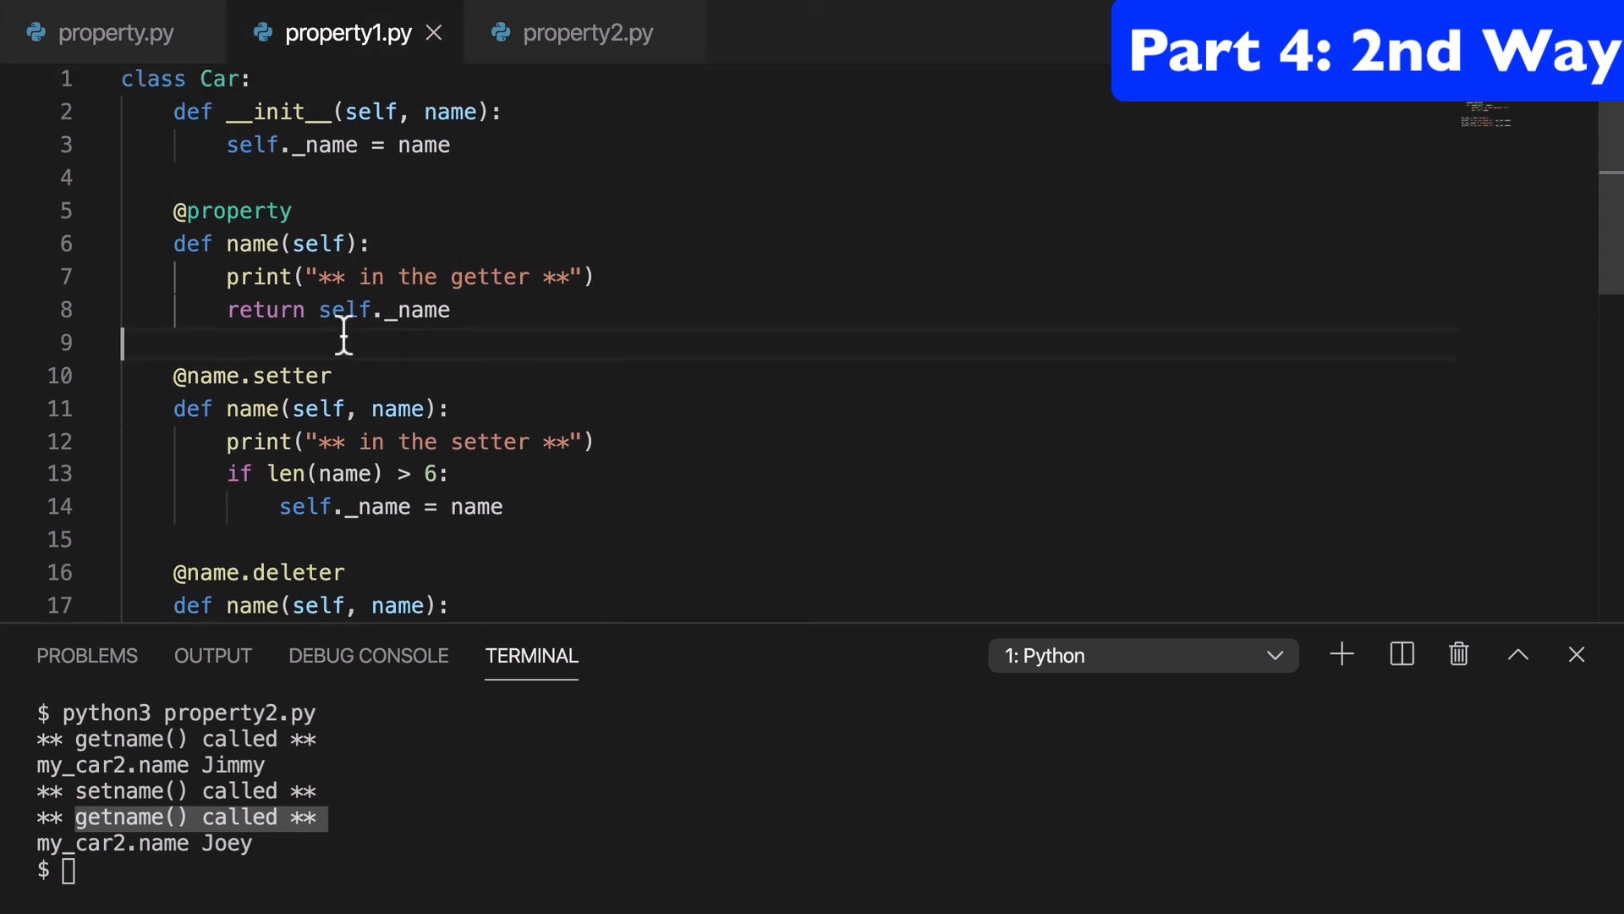
mouse_move(344, 226)
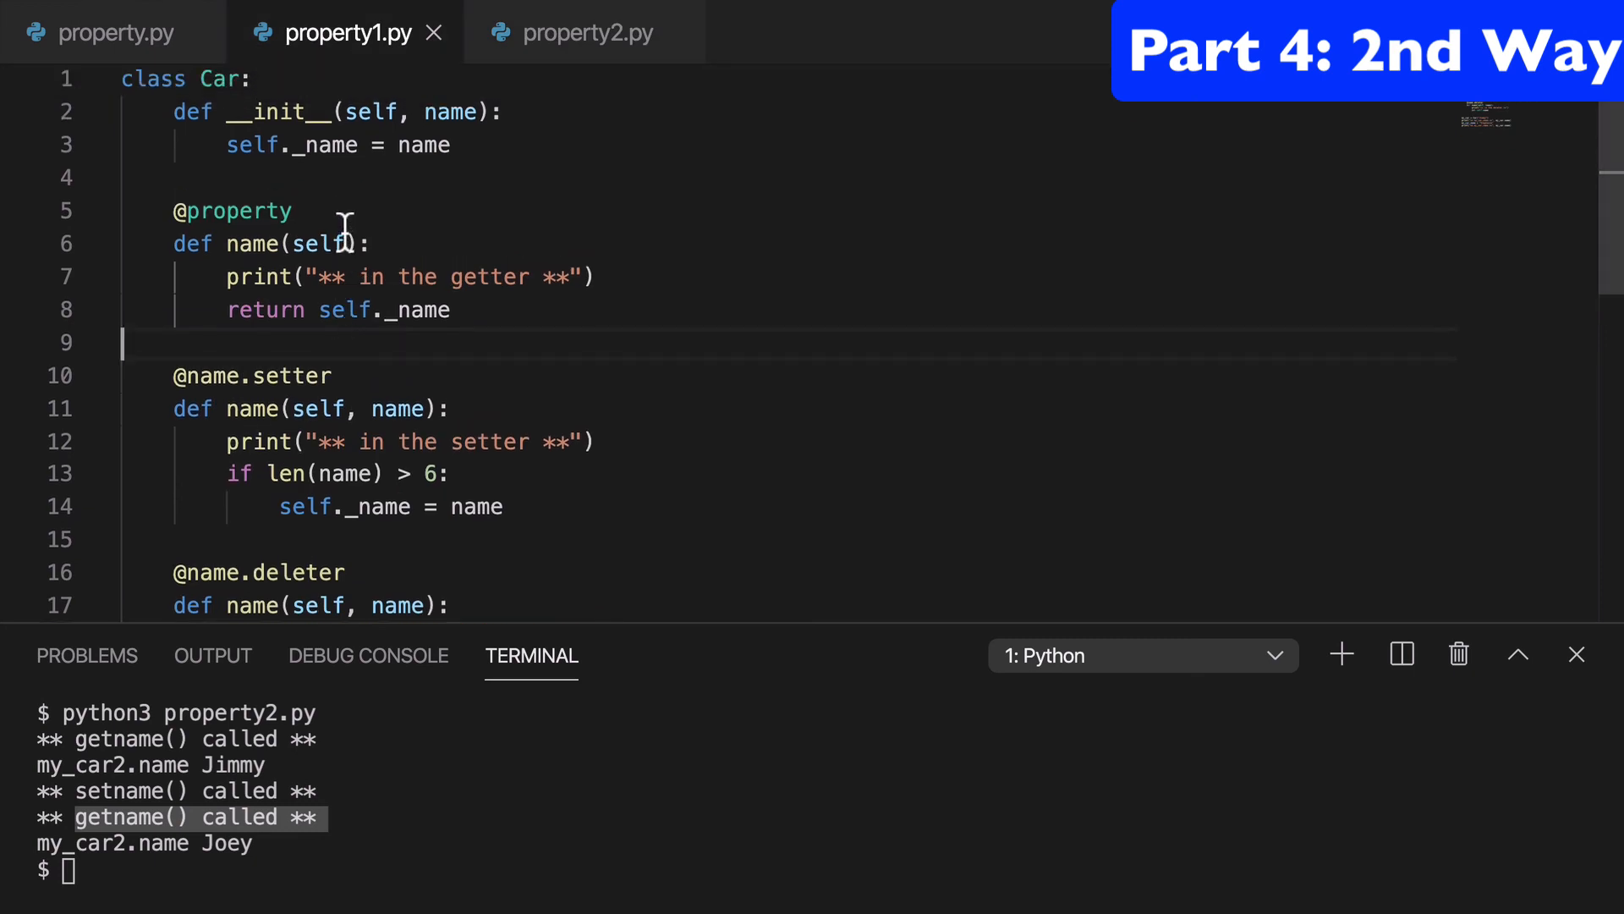